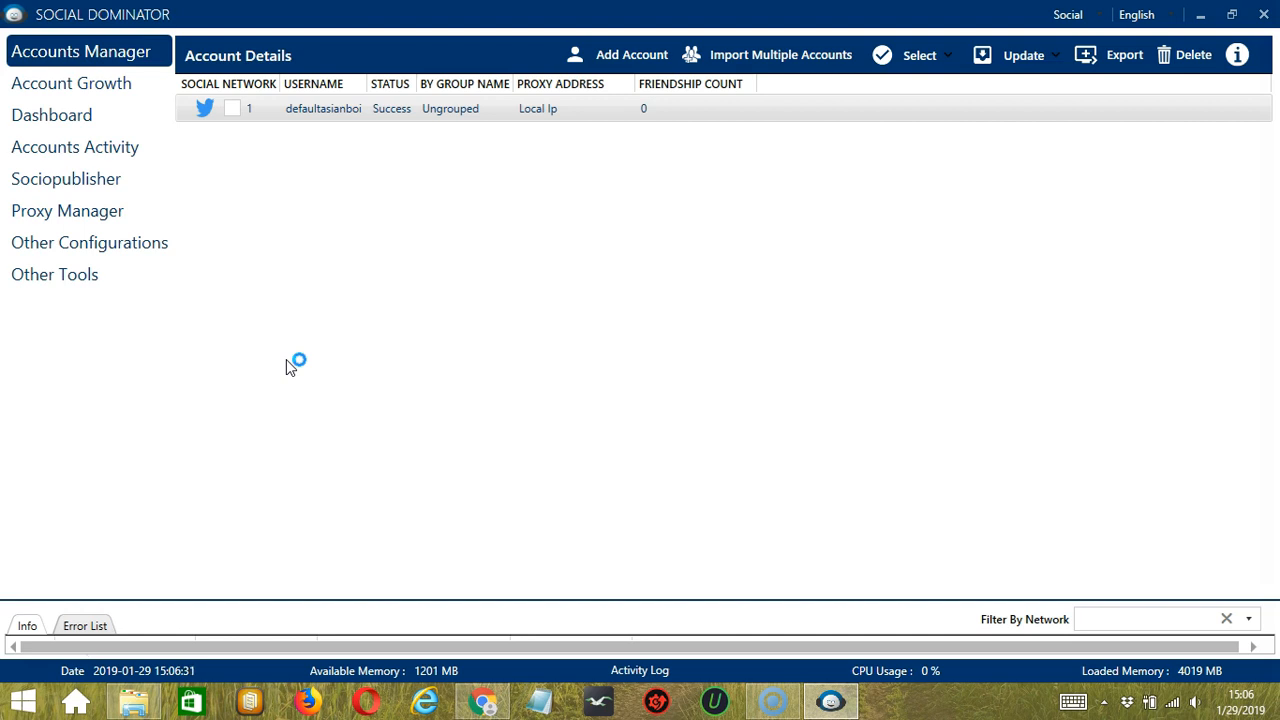
pyautogui.moveTo(288, 362)
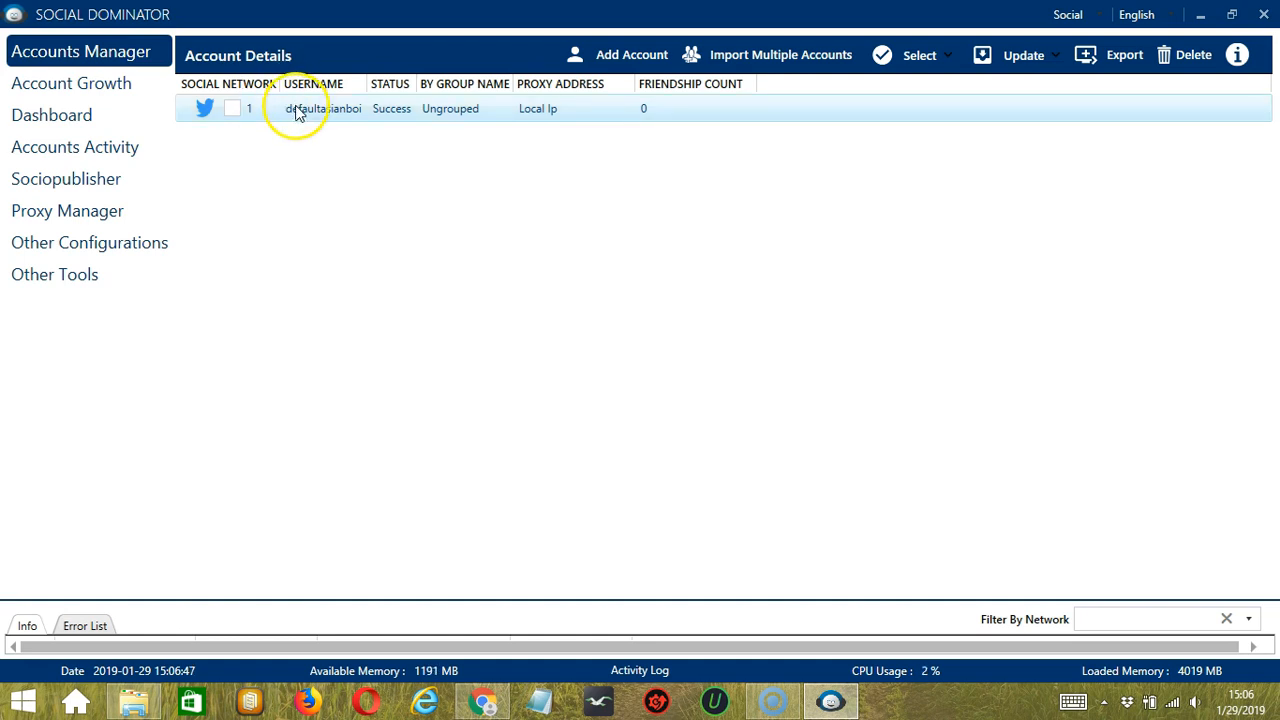
# - Go to the Twitter account's activity tools from its Accounts Manager context menu
pyautogui.rightClick(300, 108)
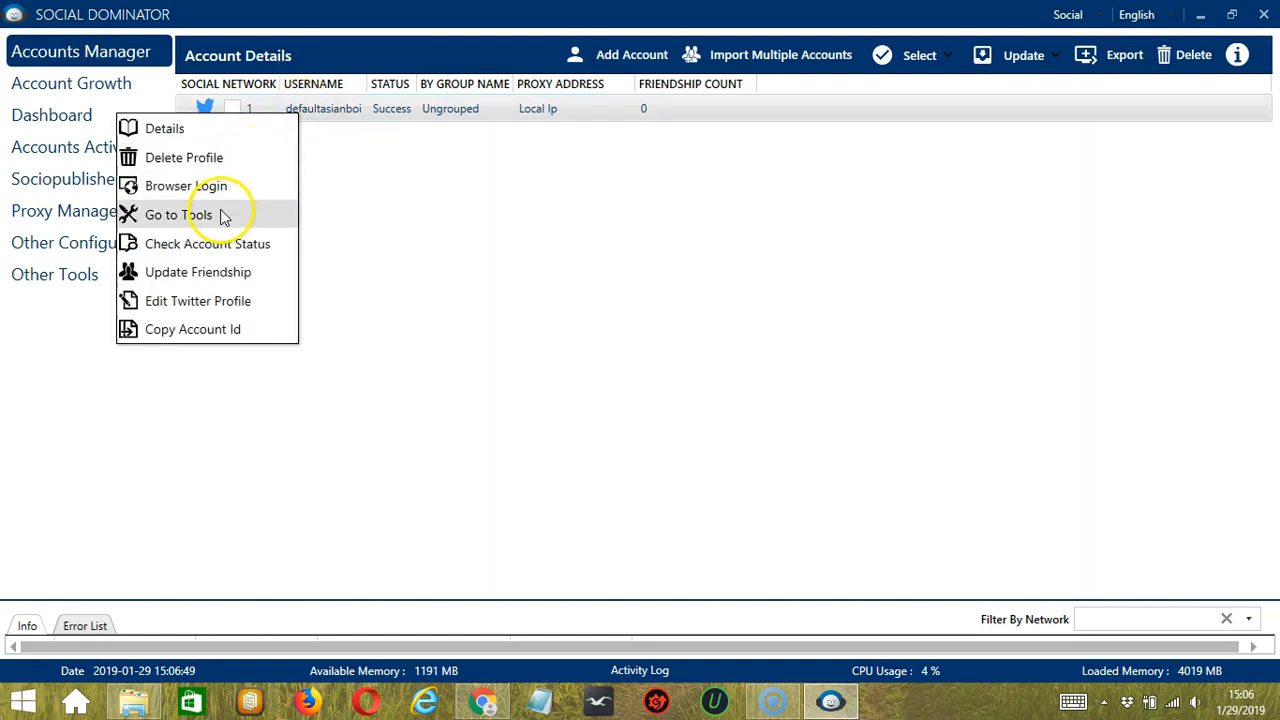
pyautogui.click(178, 214)
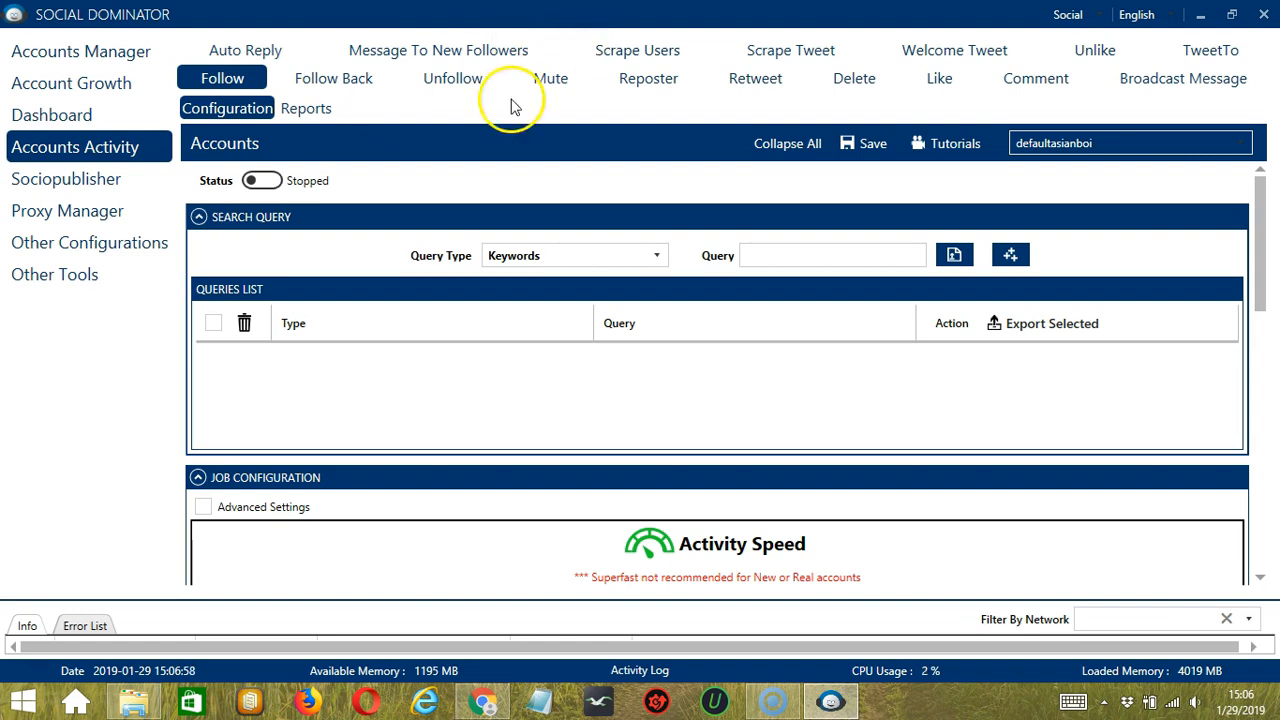
pyautogui.moveTo(770, 144)
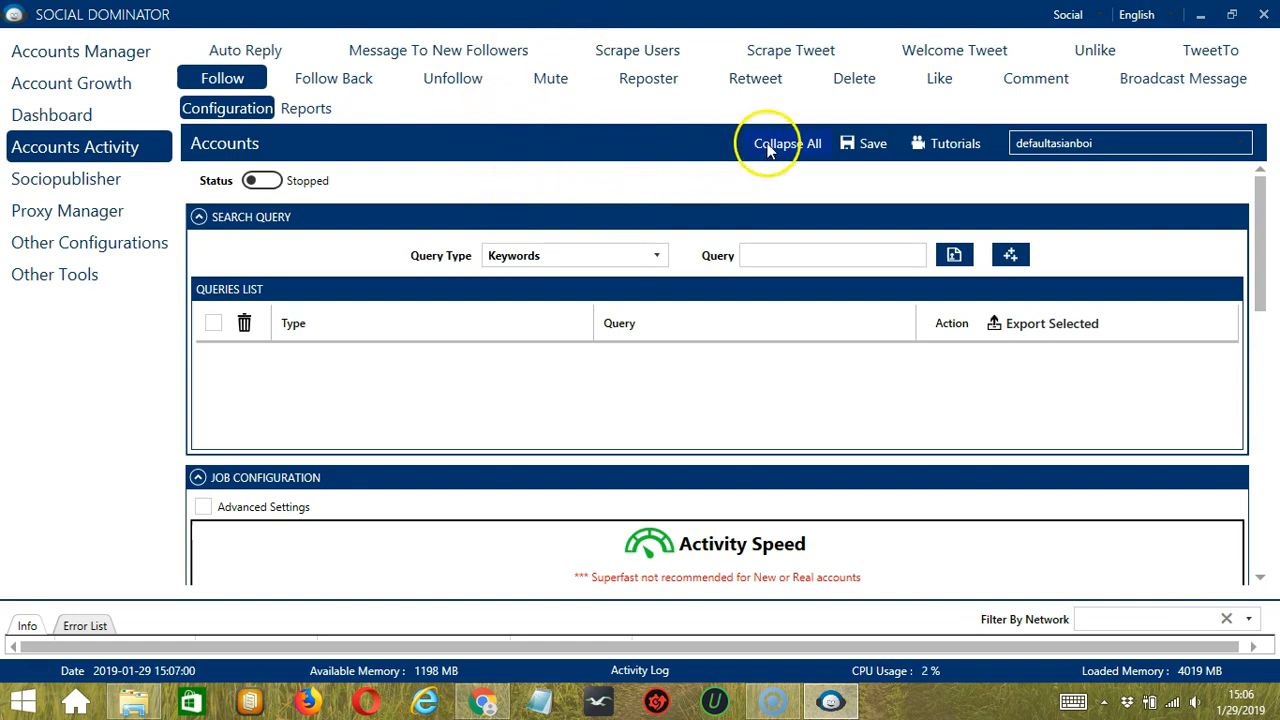
# - In the Unlike activity, enable Liked Tweets and Custom Tweet Lists as source types
pyautogui.click(1094, 50)
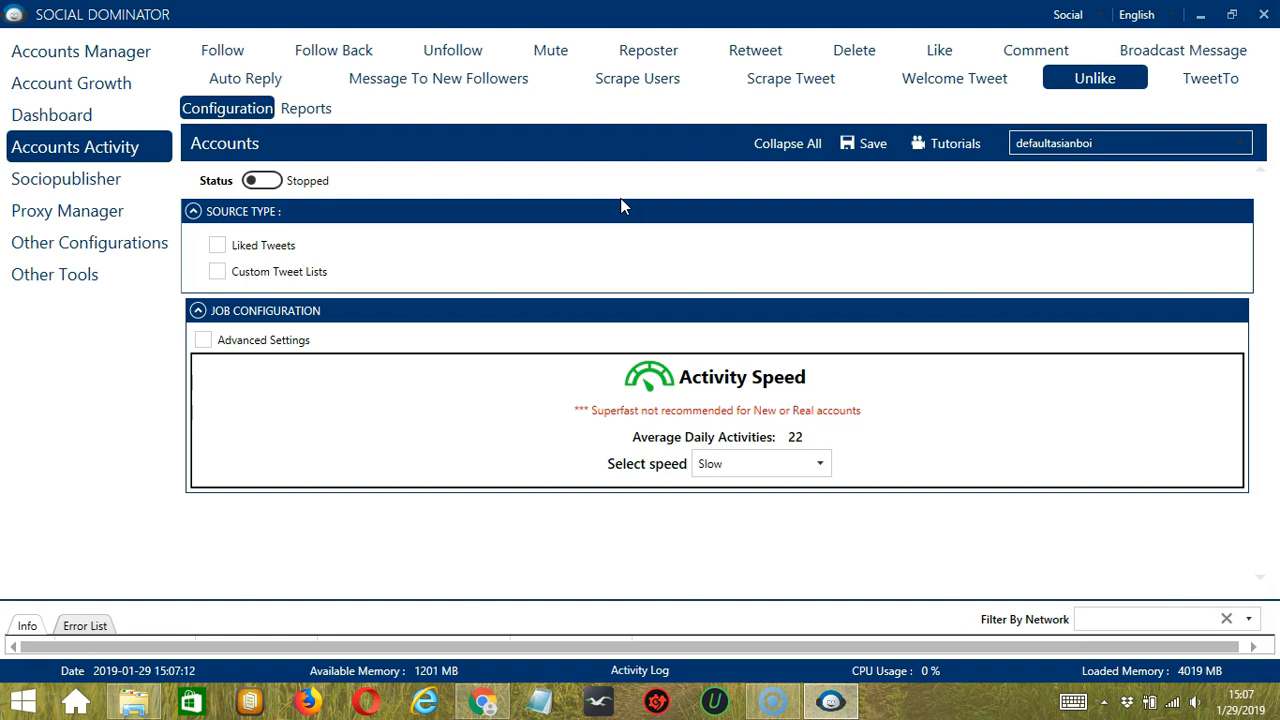
pyautogui.moveTo(608, 212)
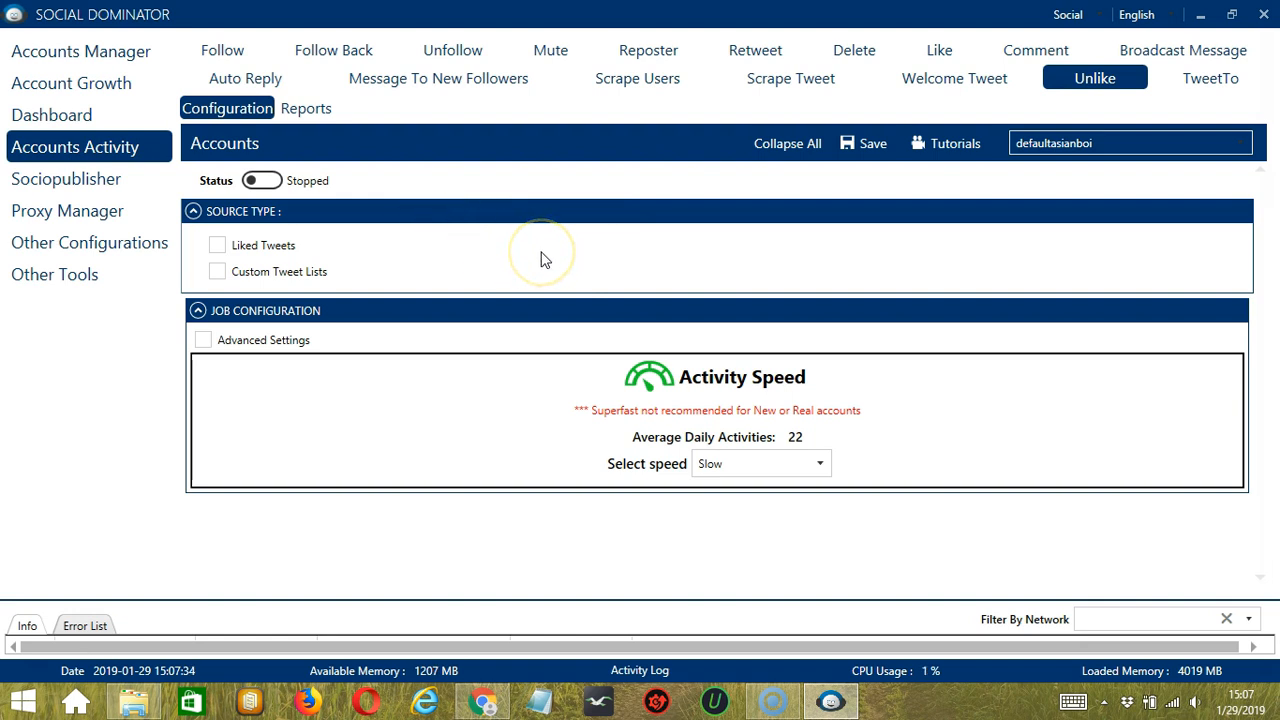
pyautogui.moveTo(376, 244)
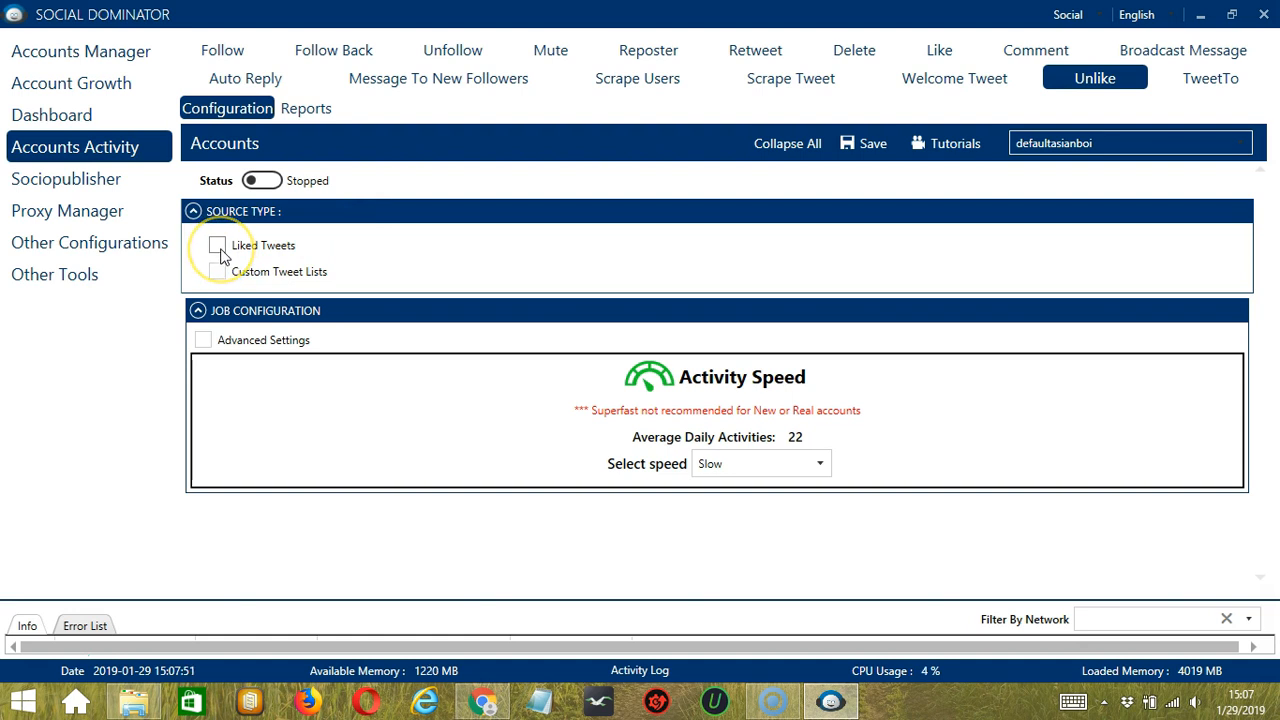
pyautogui.click(216, 244)
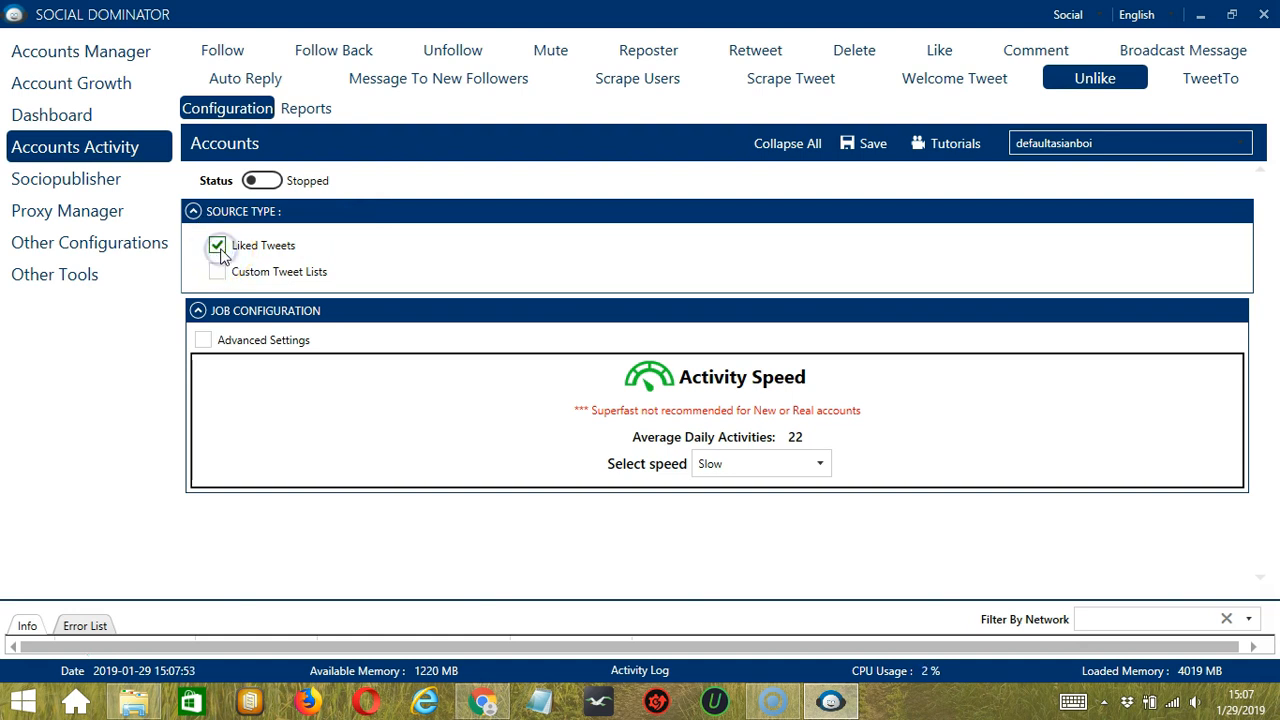
pyautogui.click(218, 272)
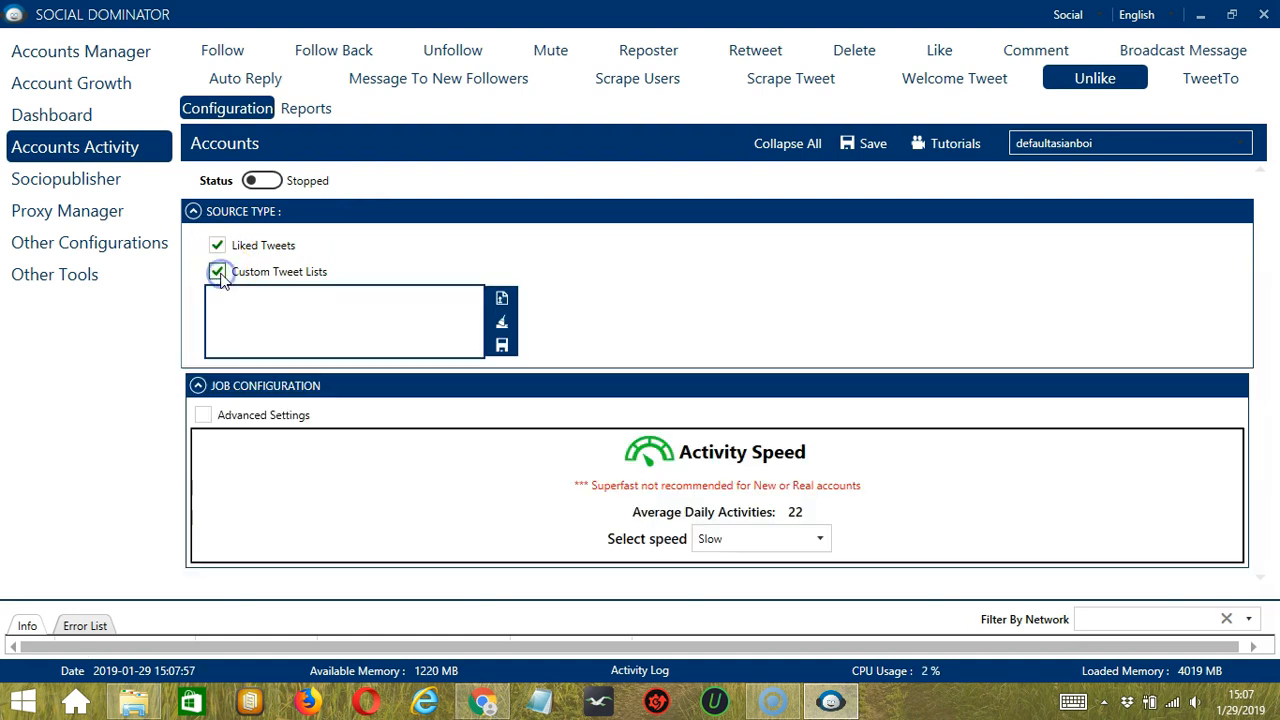
pyautogui.click(216, 272)
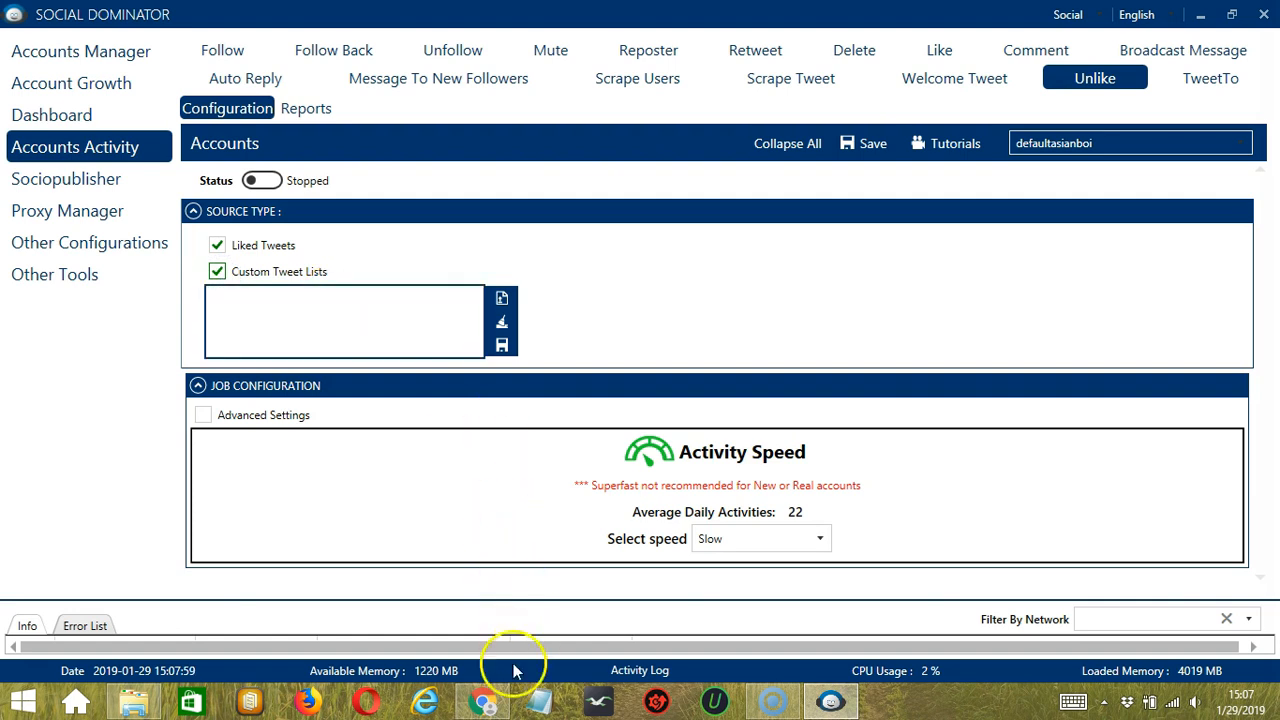
# - In Chrome, bring up an Elon Musk tweet to take its link for the custom tweet list
pyautogui.click(484, 699)
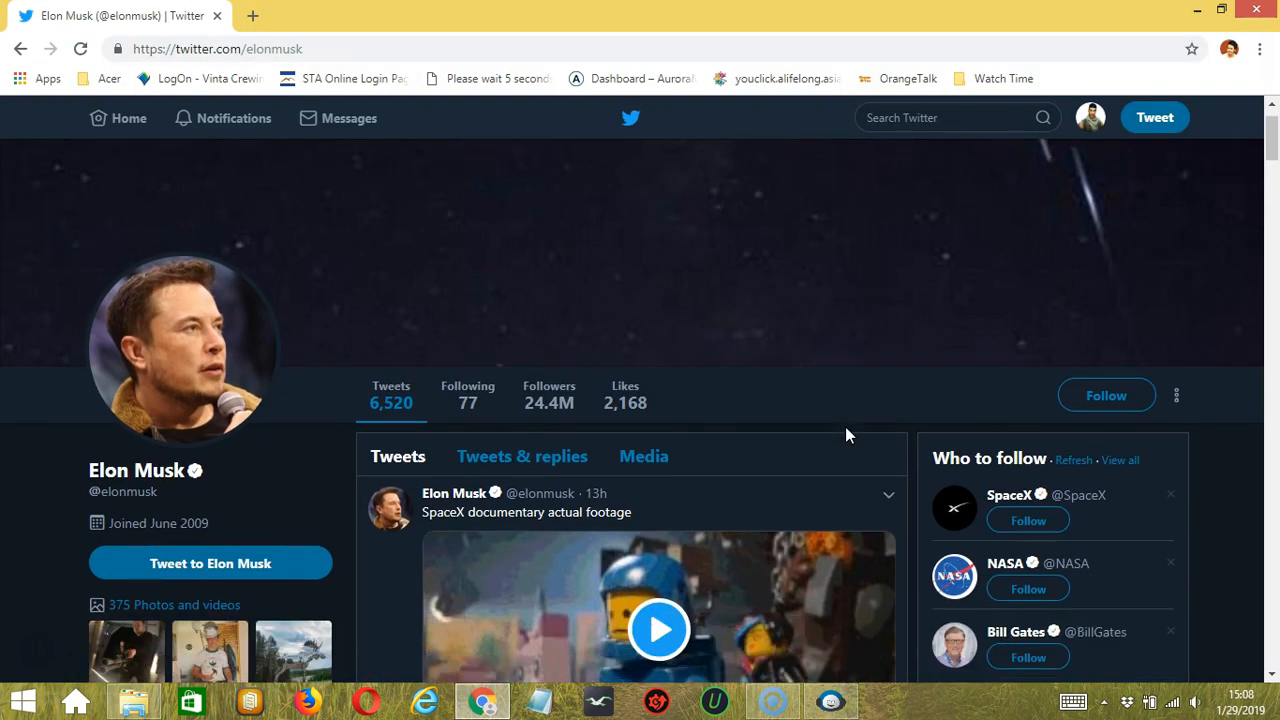
pyautogui.click(888, 494)
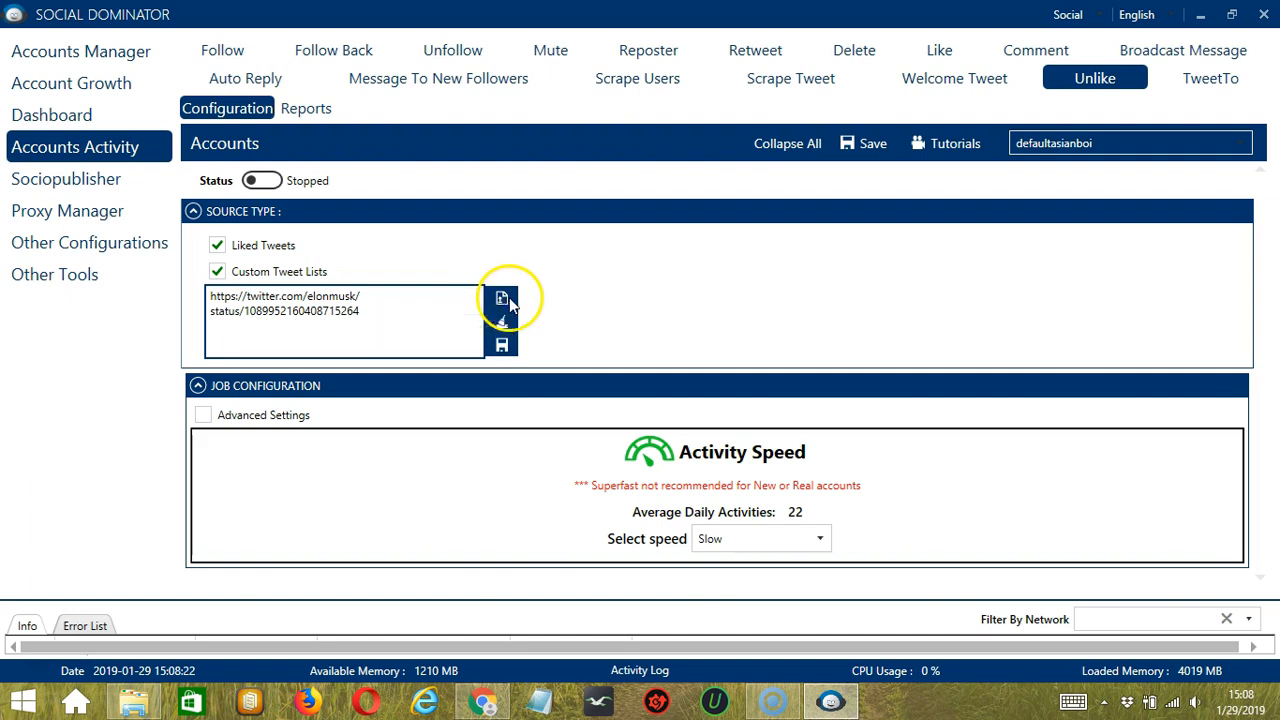
# - Add the pasted Elon Musk tweet URL to the Unlike custom tweet list
pyautogui.click(502, 300)
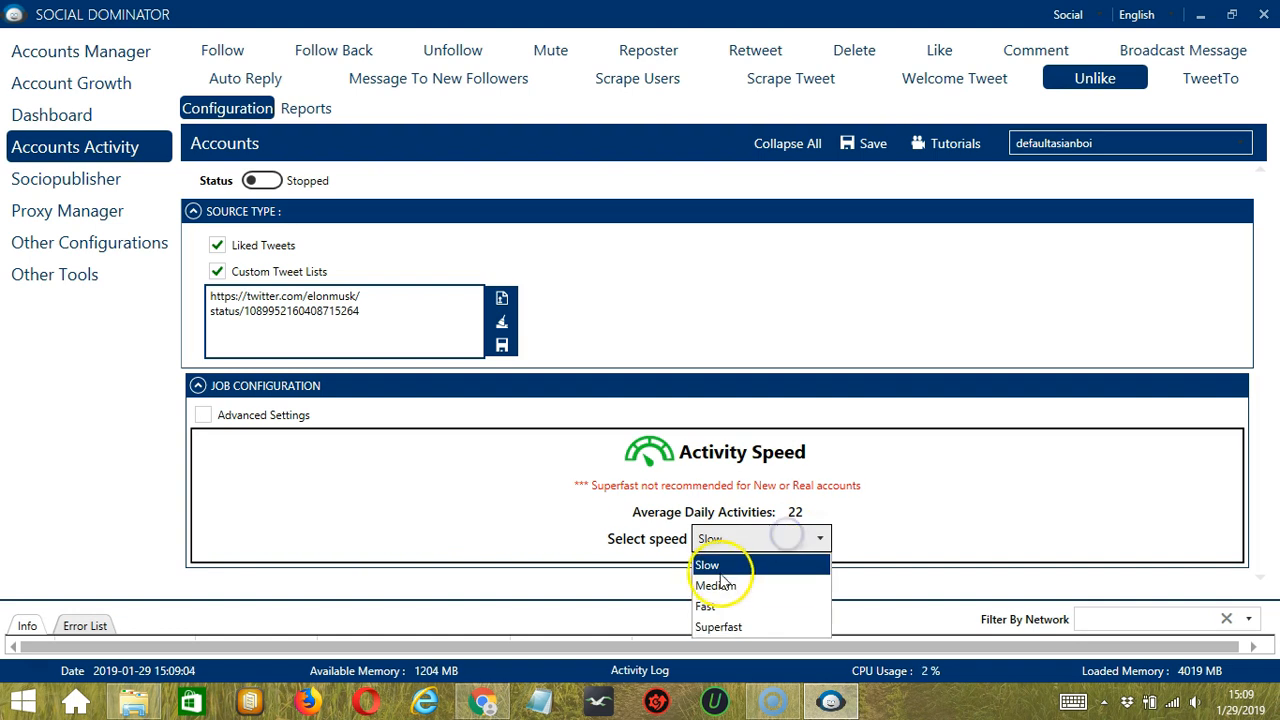
# - Try Medium and Fast, then settle on Superfast speed for 107 average daily activities
pyautogui.click(716, 584)
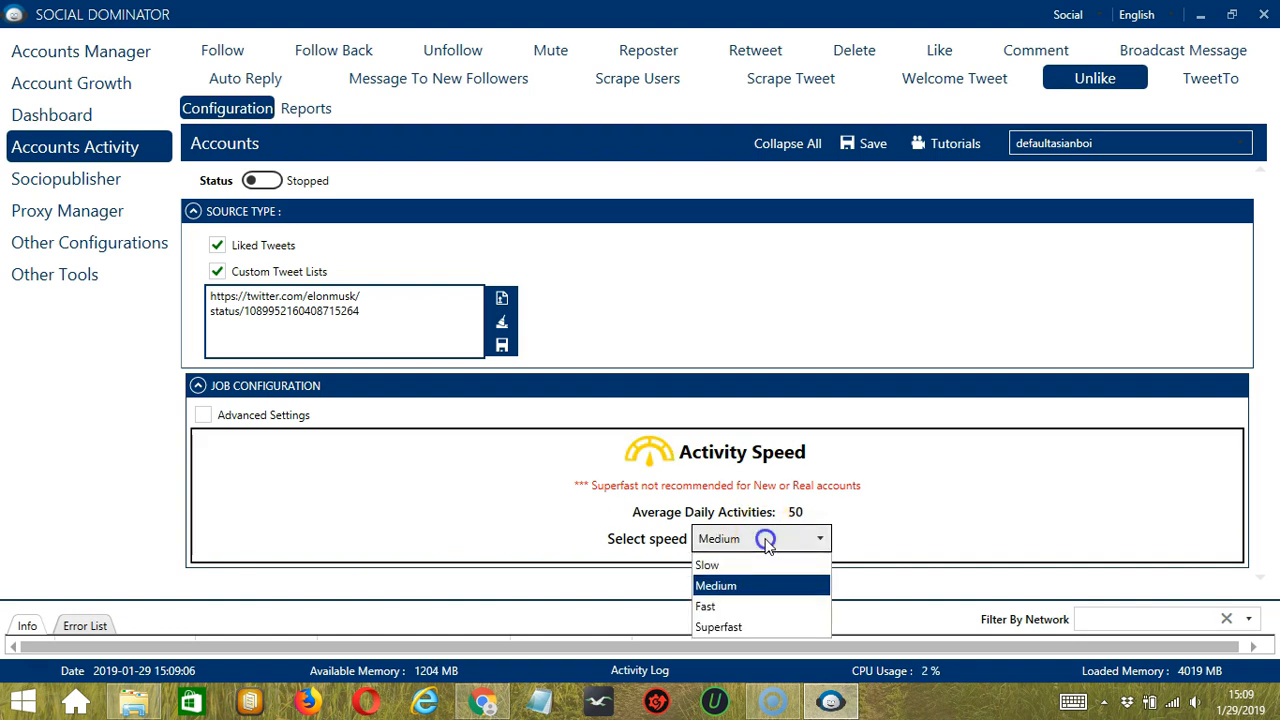
pyautogui.click(704, 606)
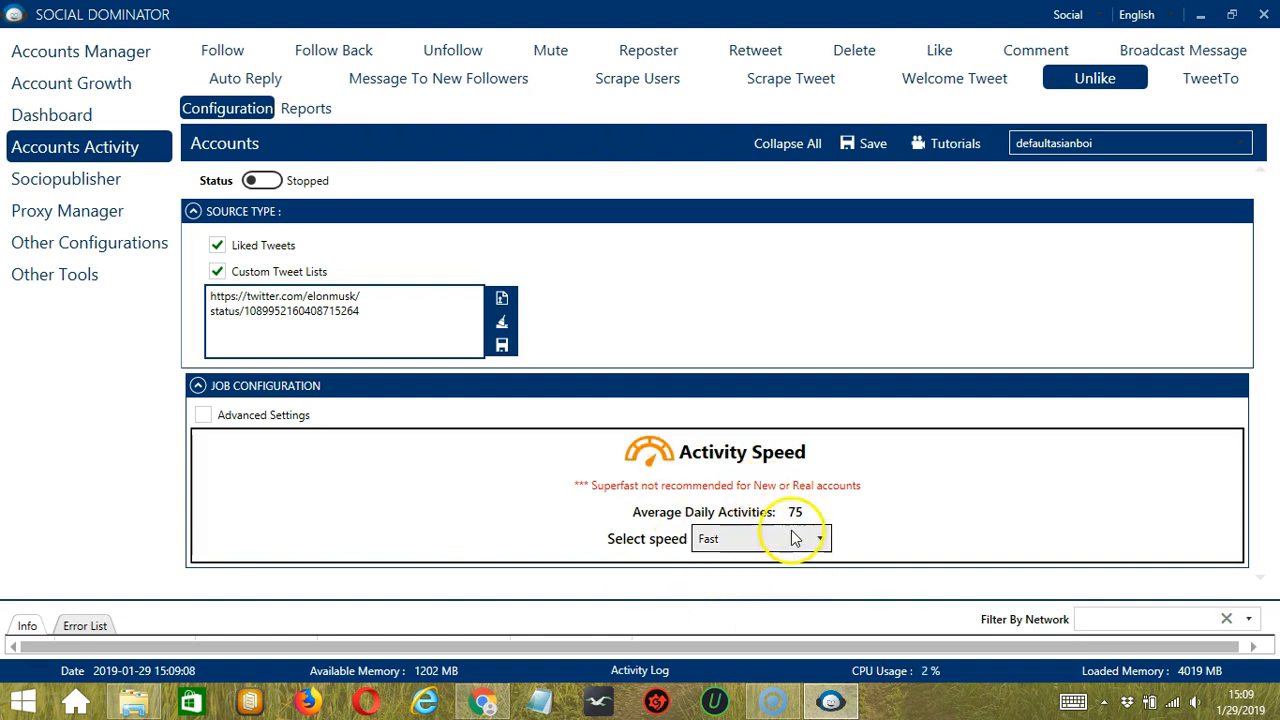
pyautogui.click(760, 538)
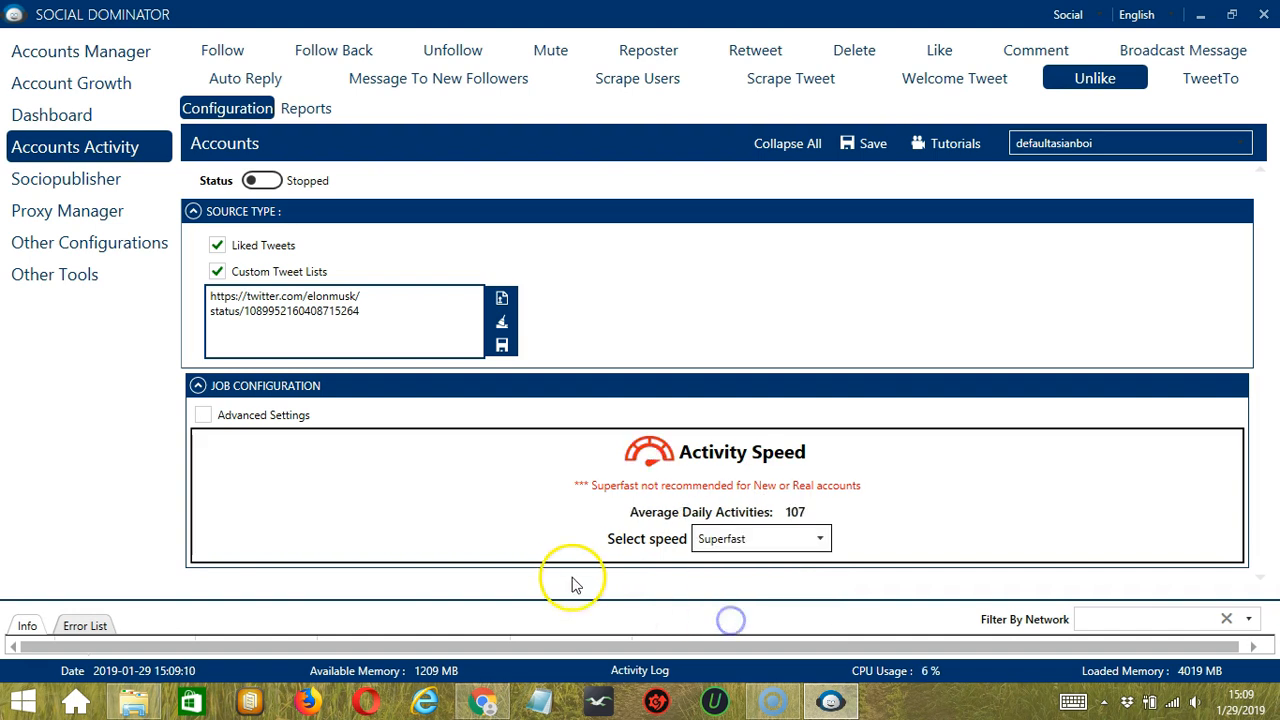
pyautogui.moveTo(618, 504)
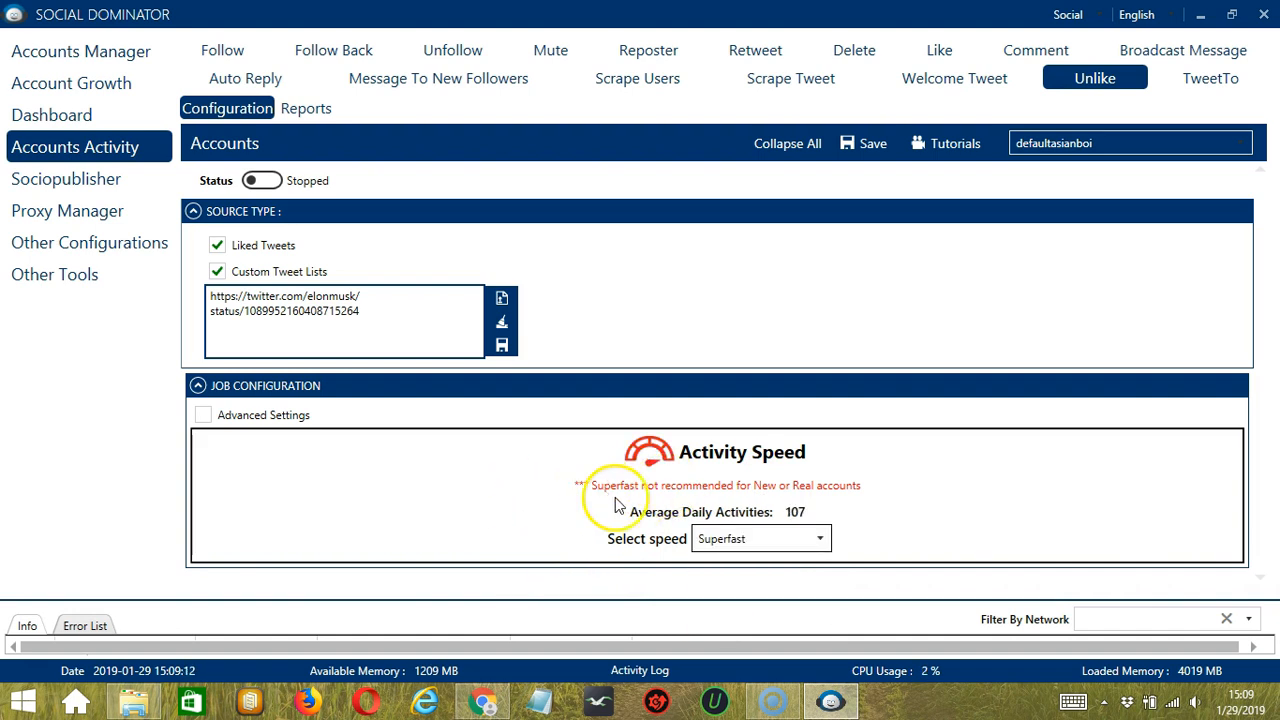
pyautogui.moveTo(824, 490)
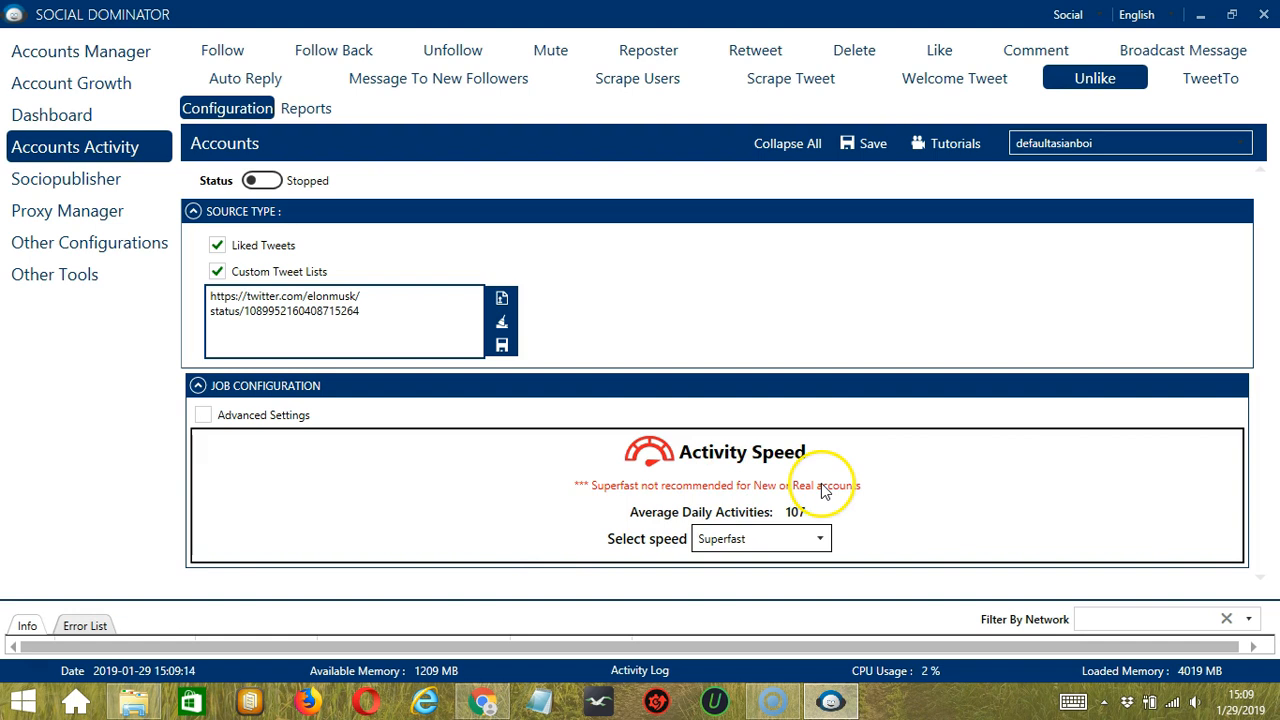
pyautogui.moveTo(580, 492)
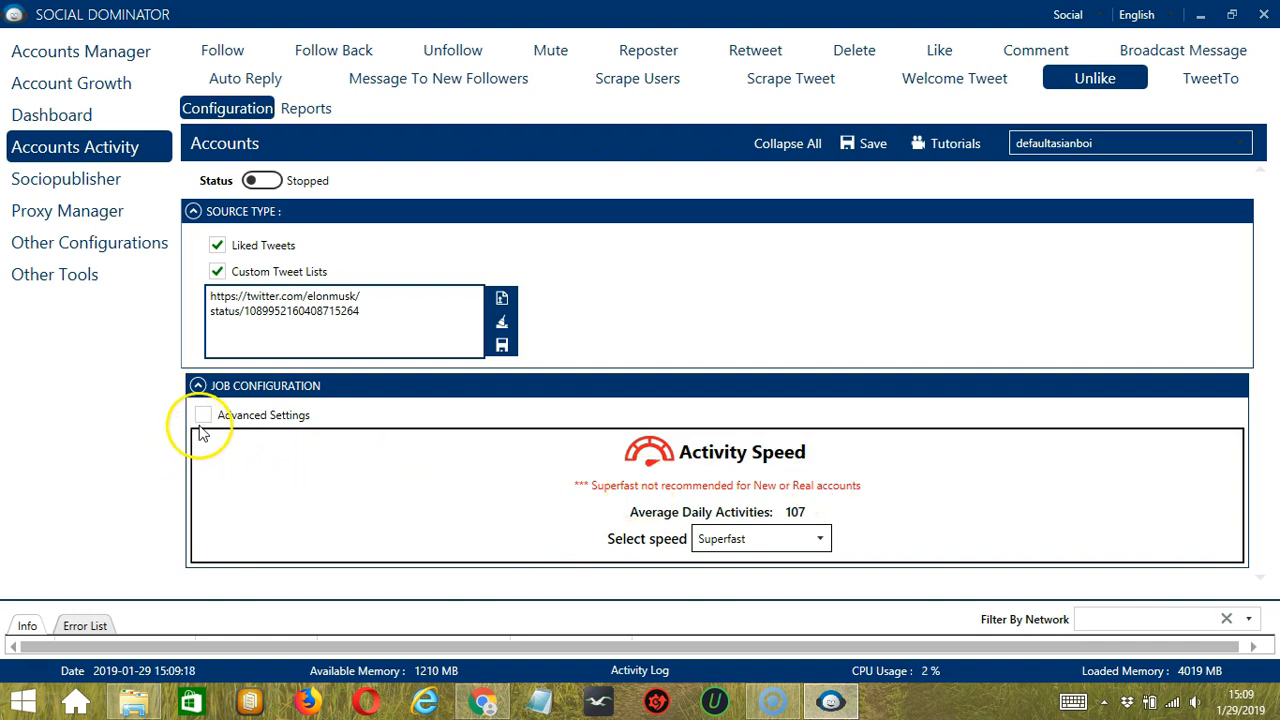
# - Enable Advanced Settings under the Unlike job configuration
pyautogui.click(204, 414)
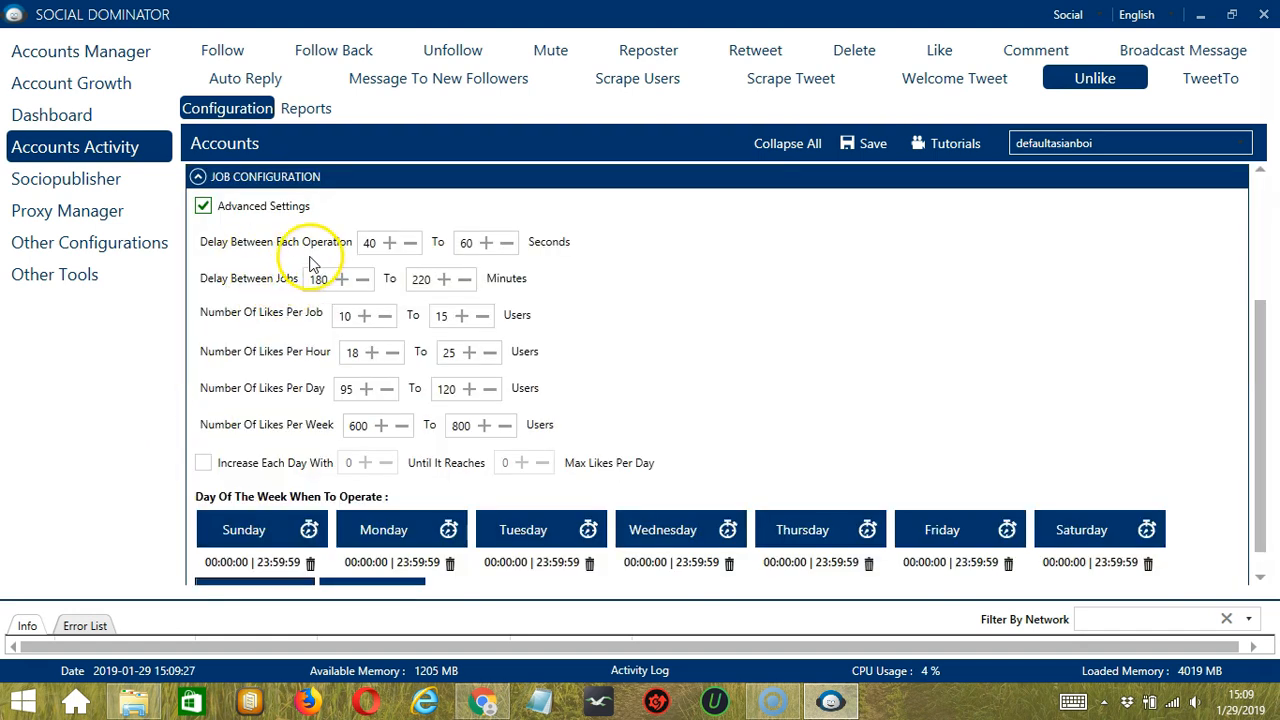
pyautogui.moveTo(292, 262)
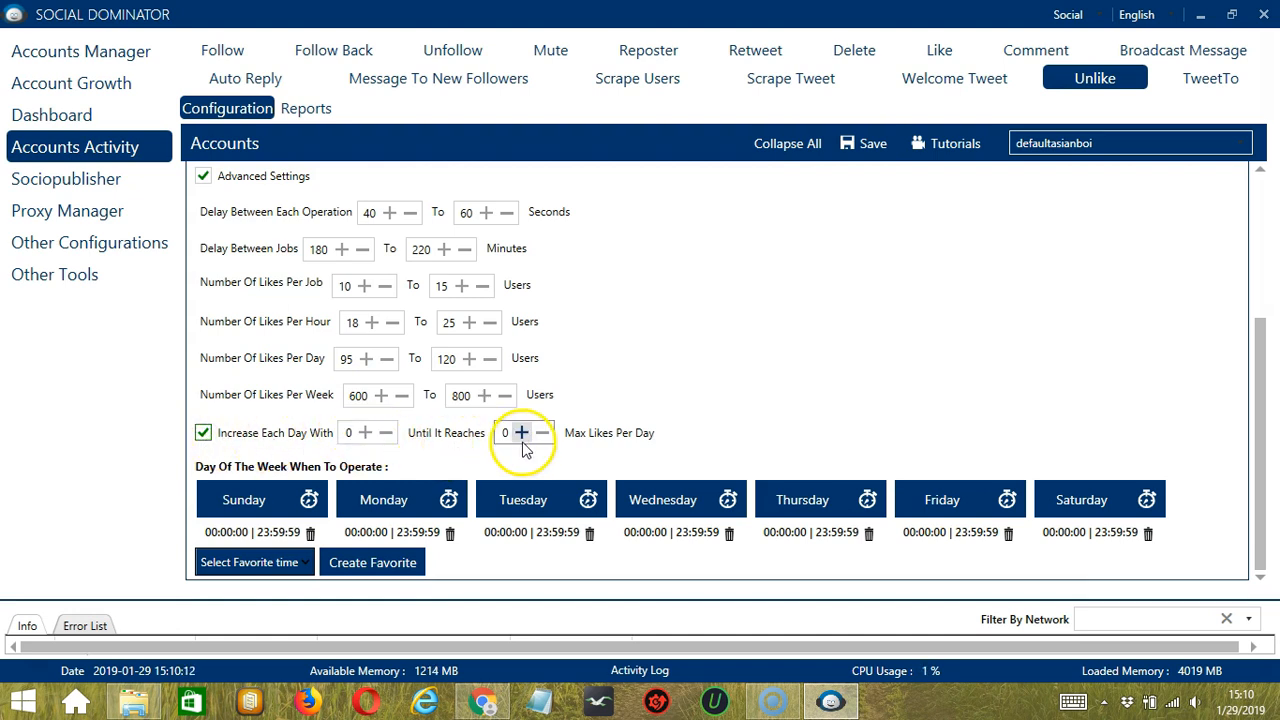
pyautogui.moveTo(658, 436)
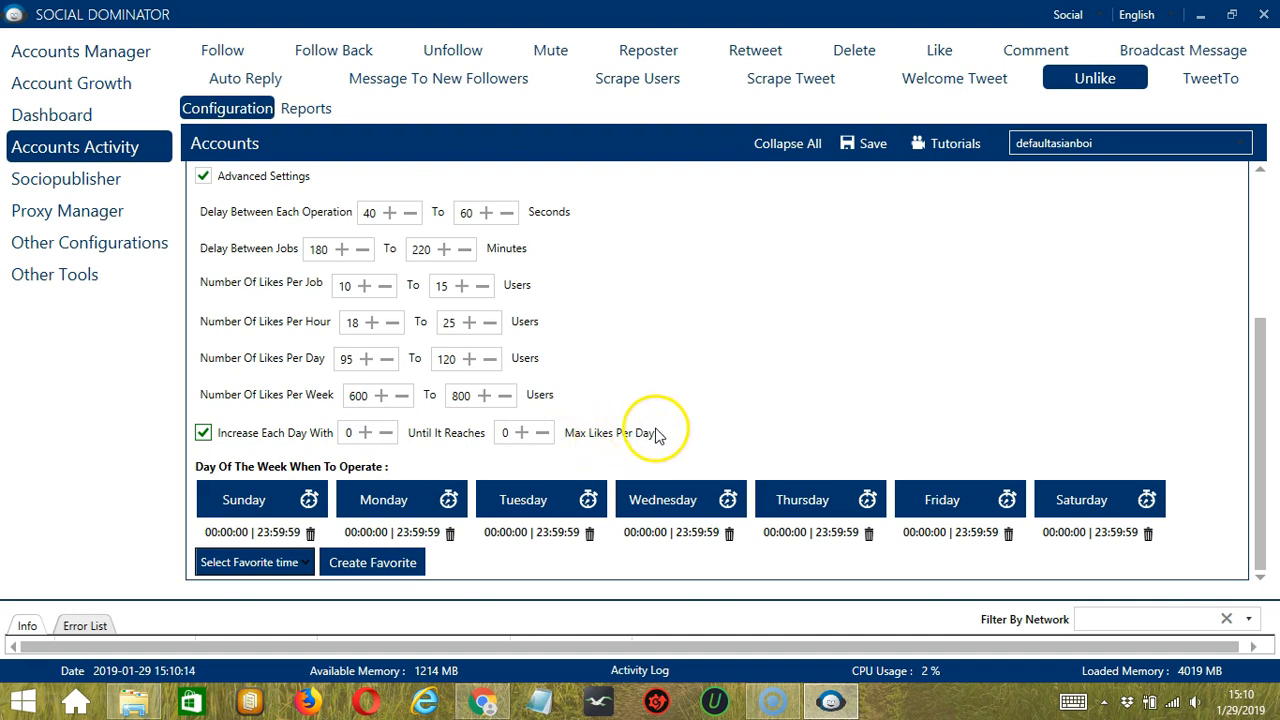
pyautogui.moveTo(510, 470)
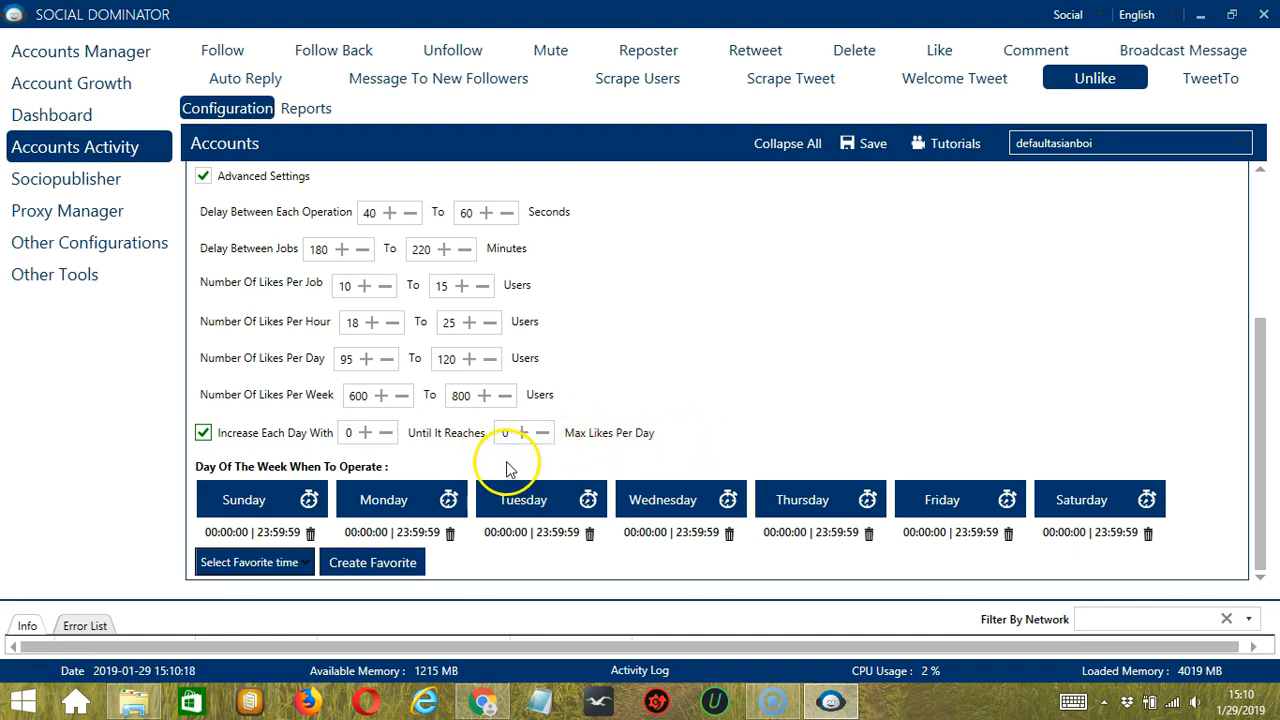
pyautogui.moveTo(384, 470)
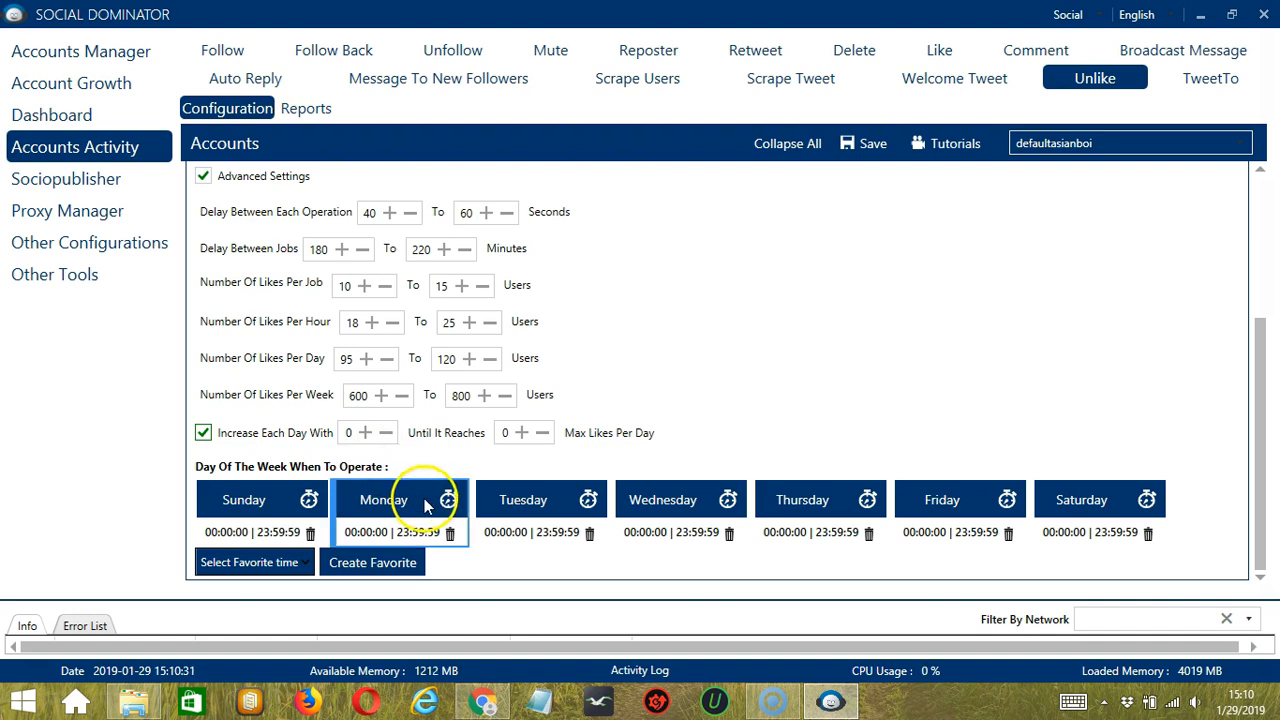
# - Give Monday two Unlike intervals: 00:00:00–01:59:59 and 02:00:00–23:59:59
pyautogui.click(382, 512)
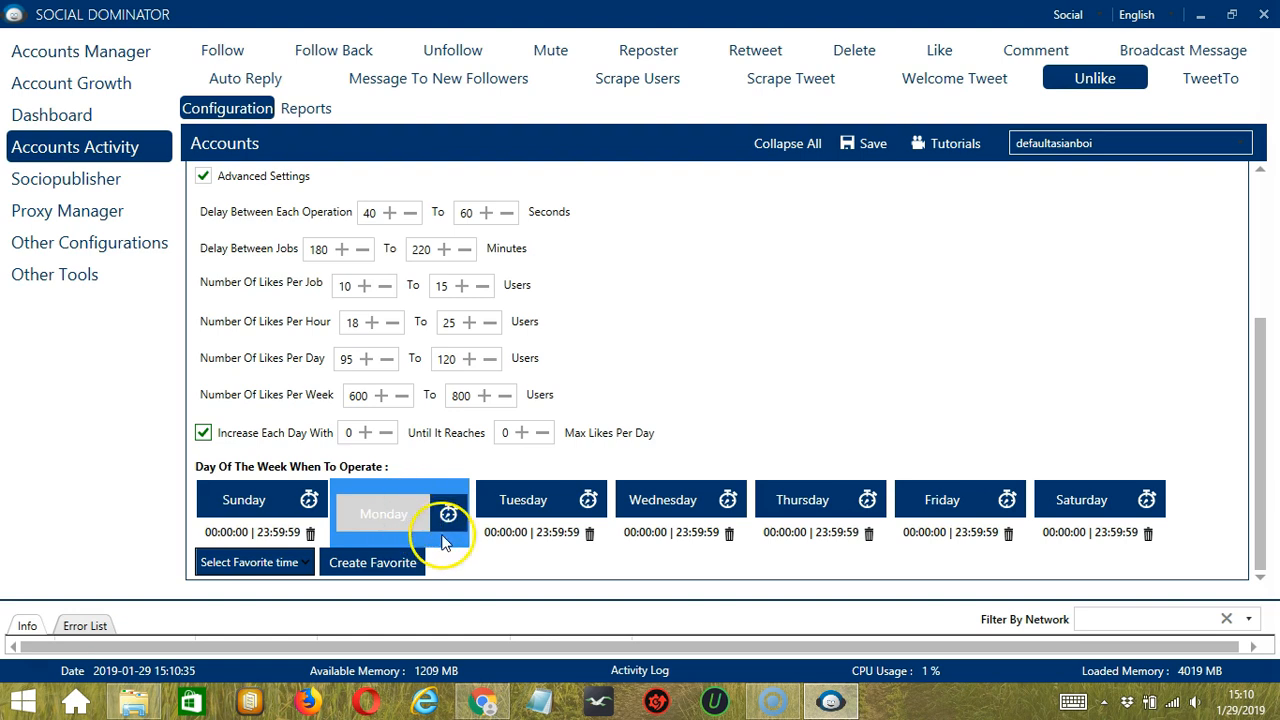
pyautogui.moveTo(432, 530)
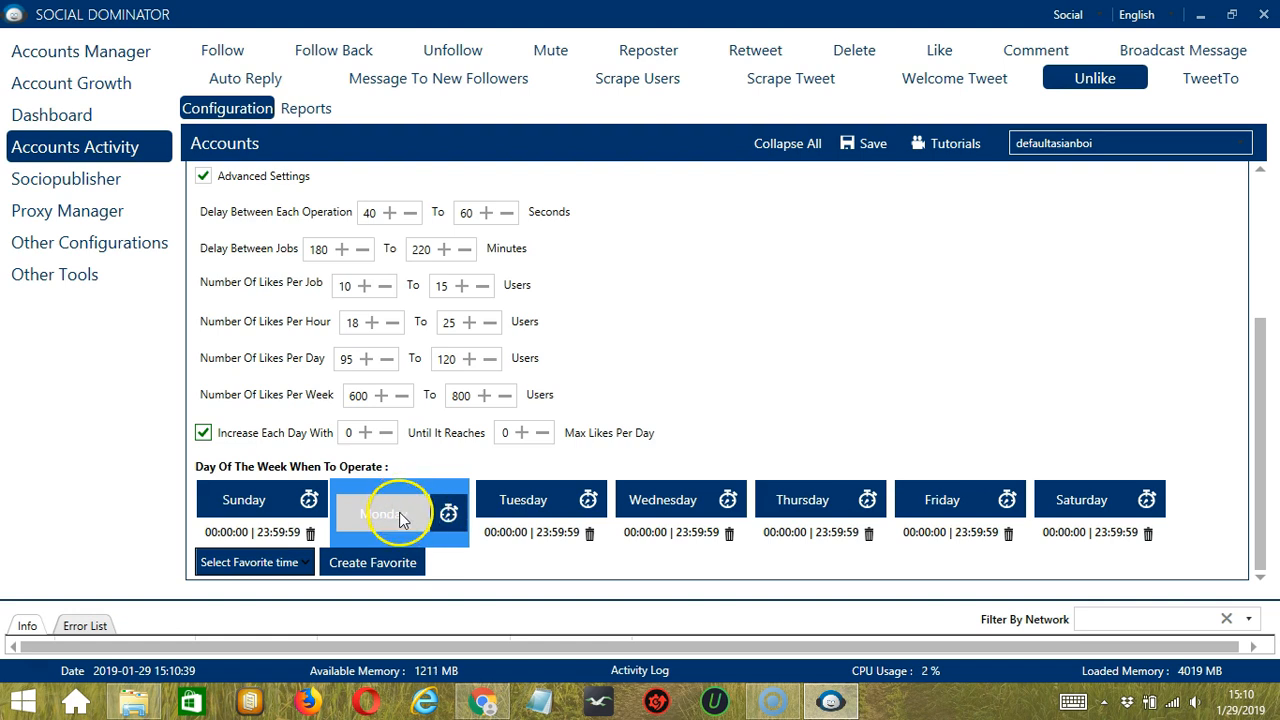
pyautogui.click(398, 512)
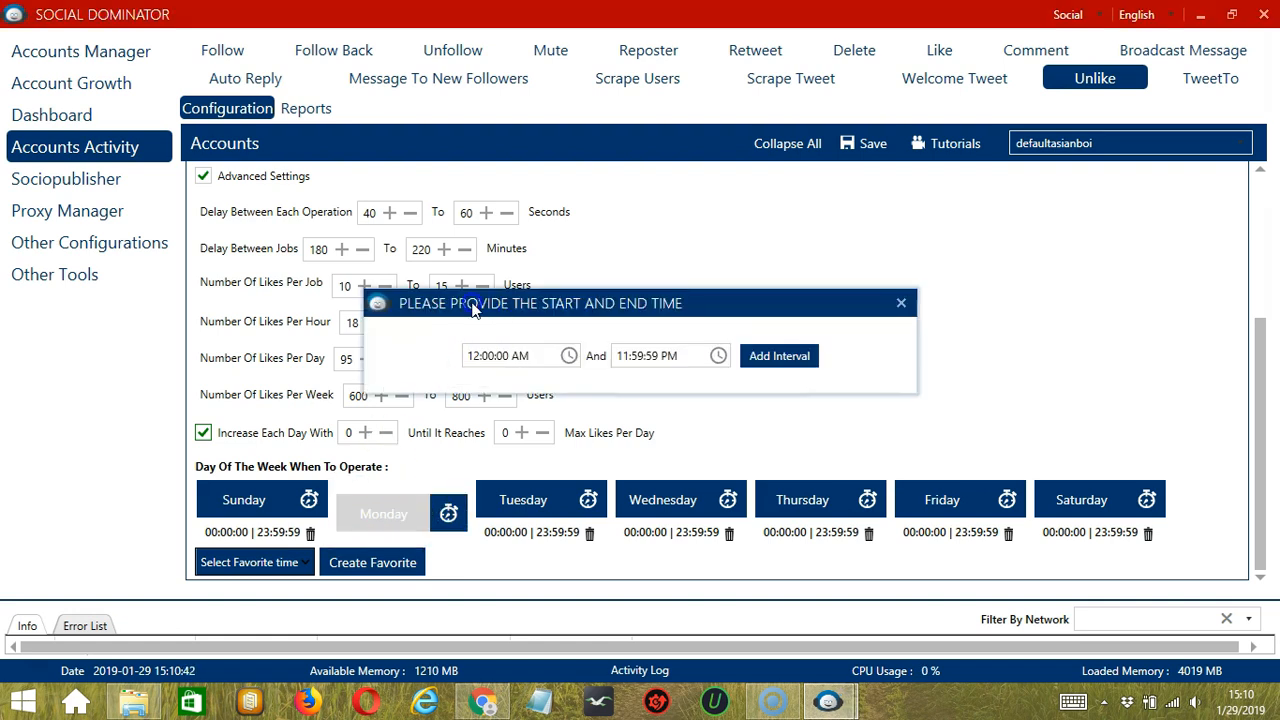
pyautogui.click(644, 356)
pyautogui.write('A')
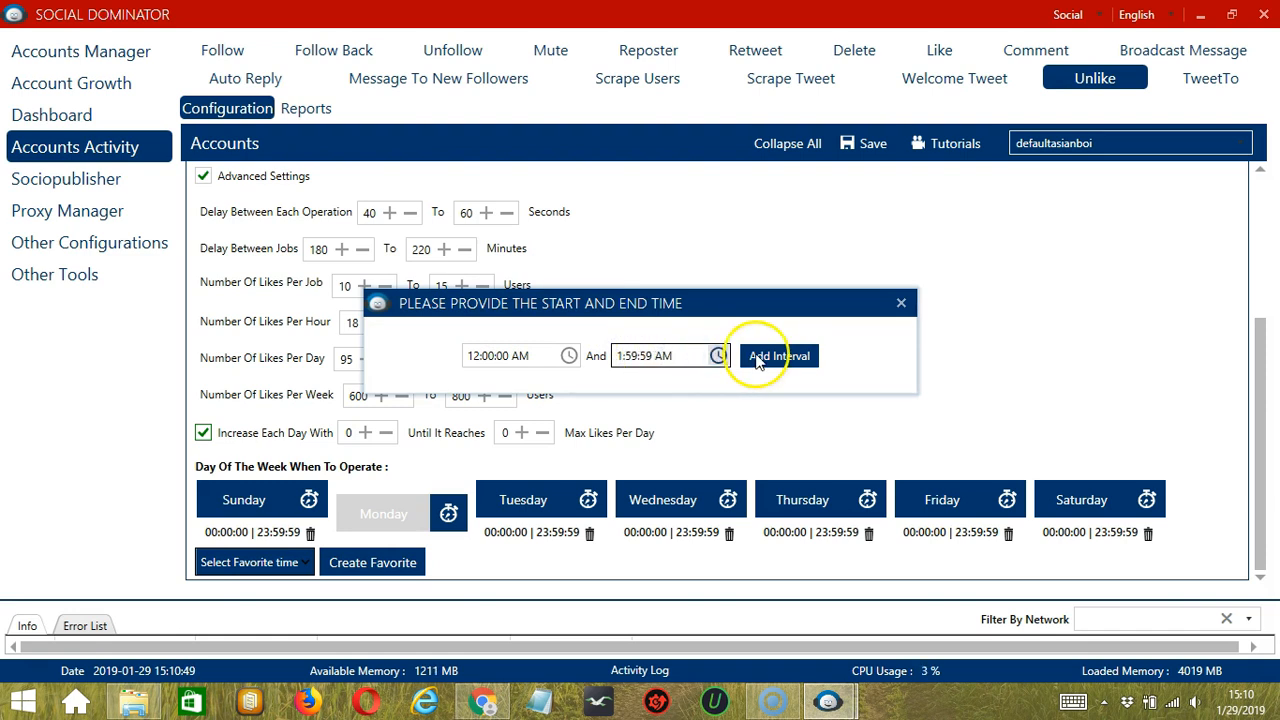
pyautogui.click(780, 356)
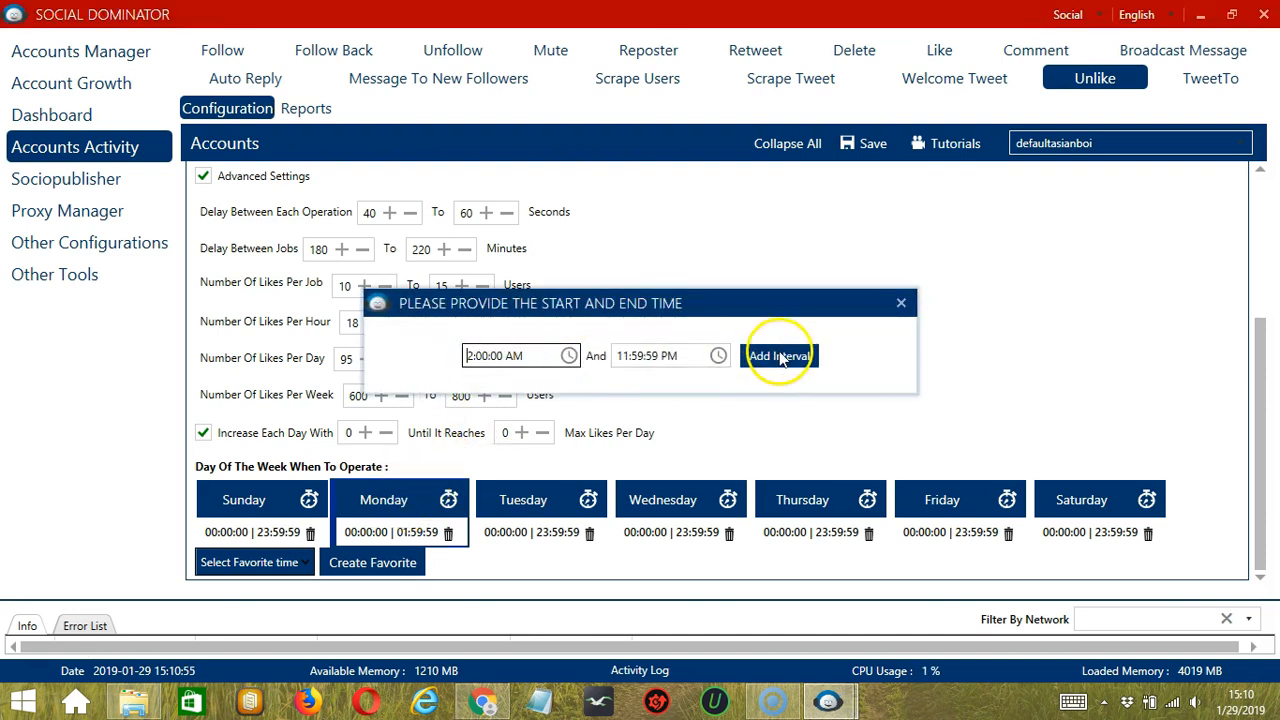
pyautogui.click(780, 356)
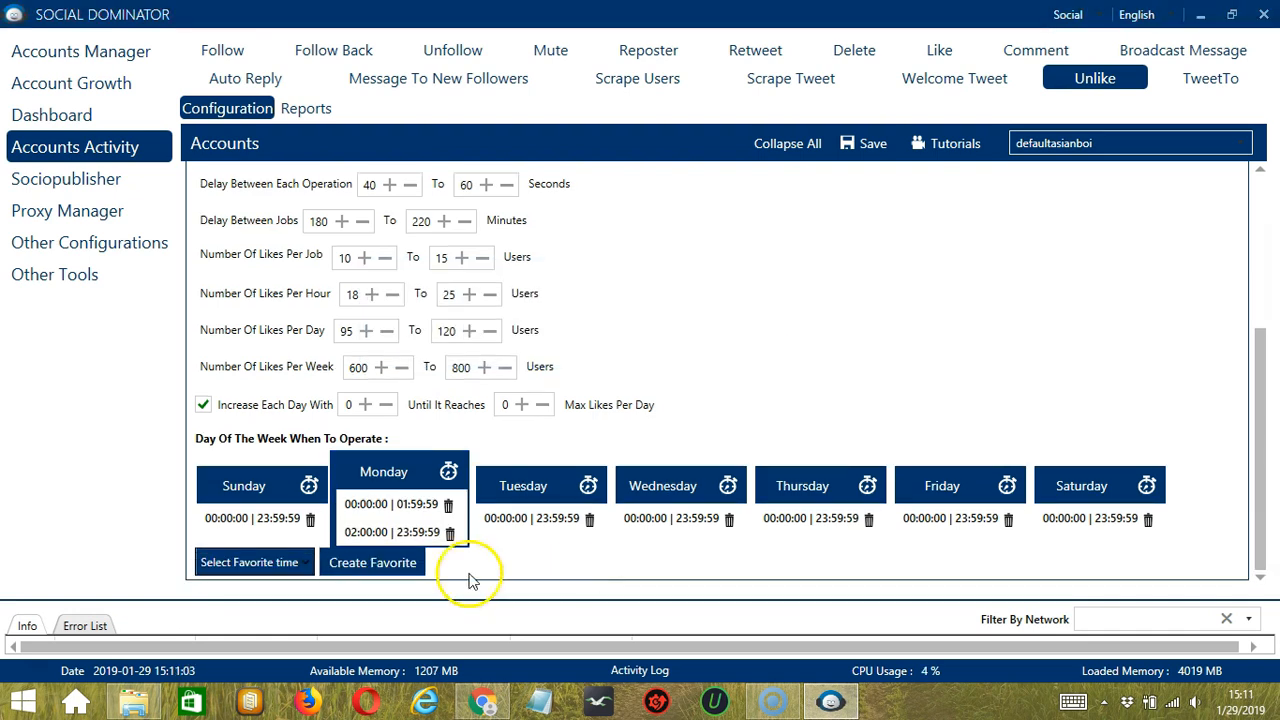
pyautogui.moveTo(412, 472)
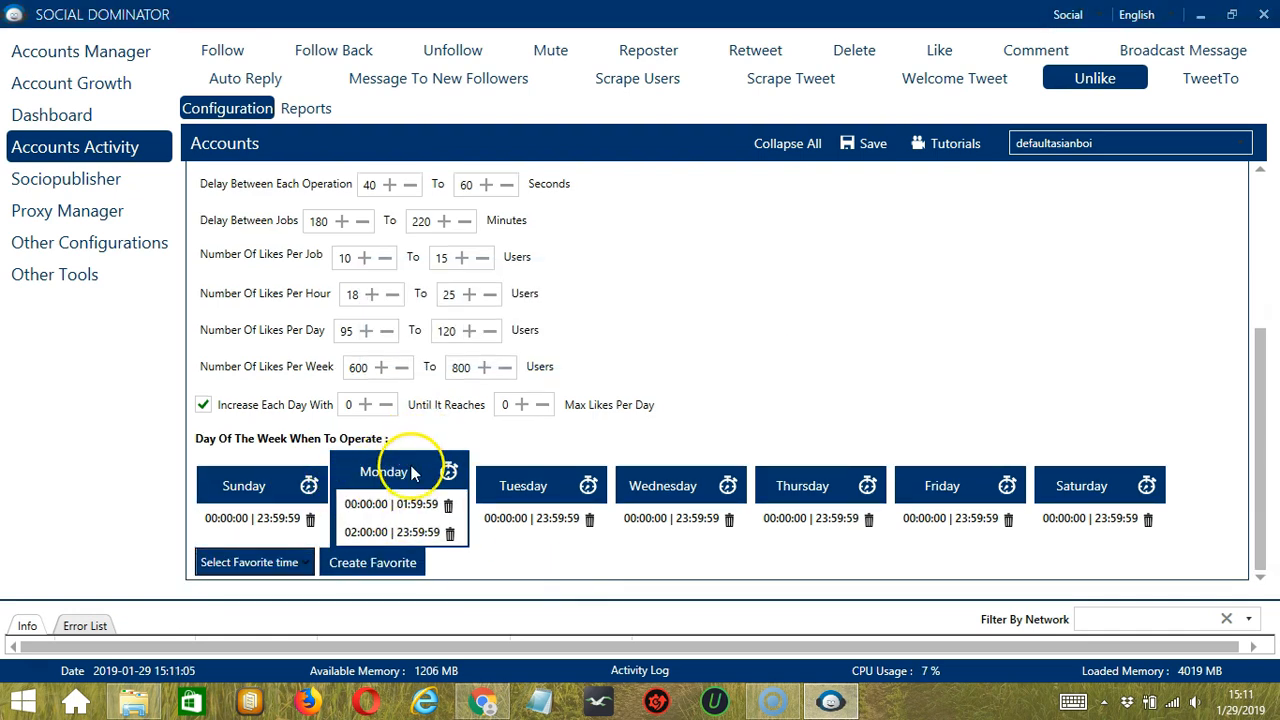
pyautogui.moveTo(436, 570)
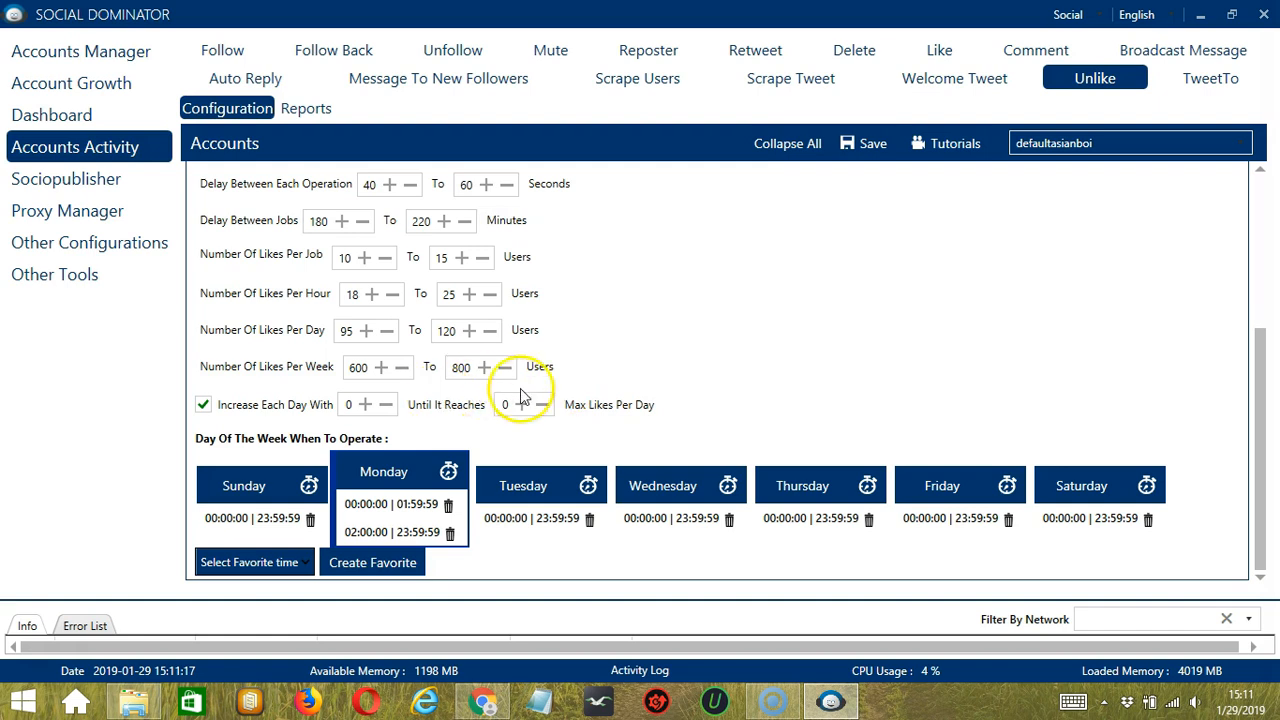
pyautogui.click(248, 560)
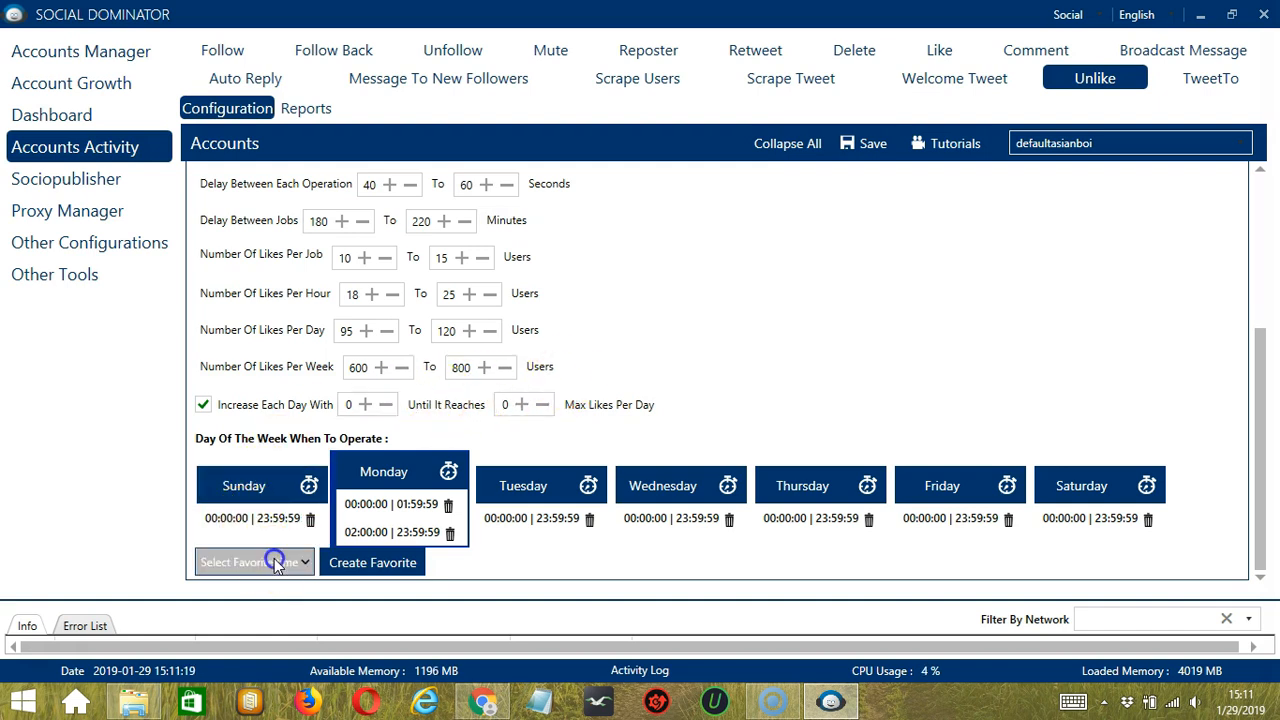
pyautogui.click(252, 560)
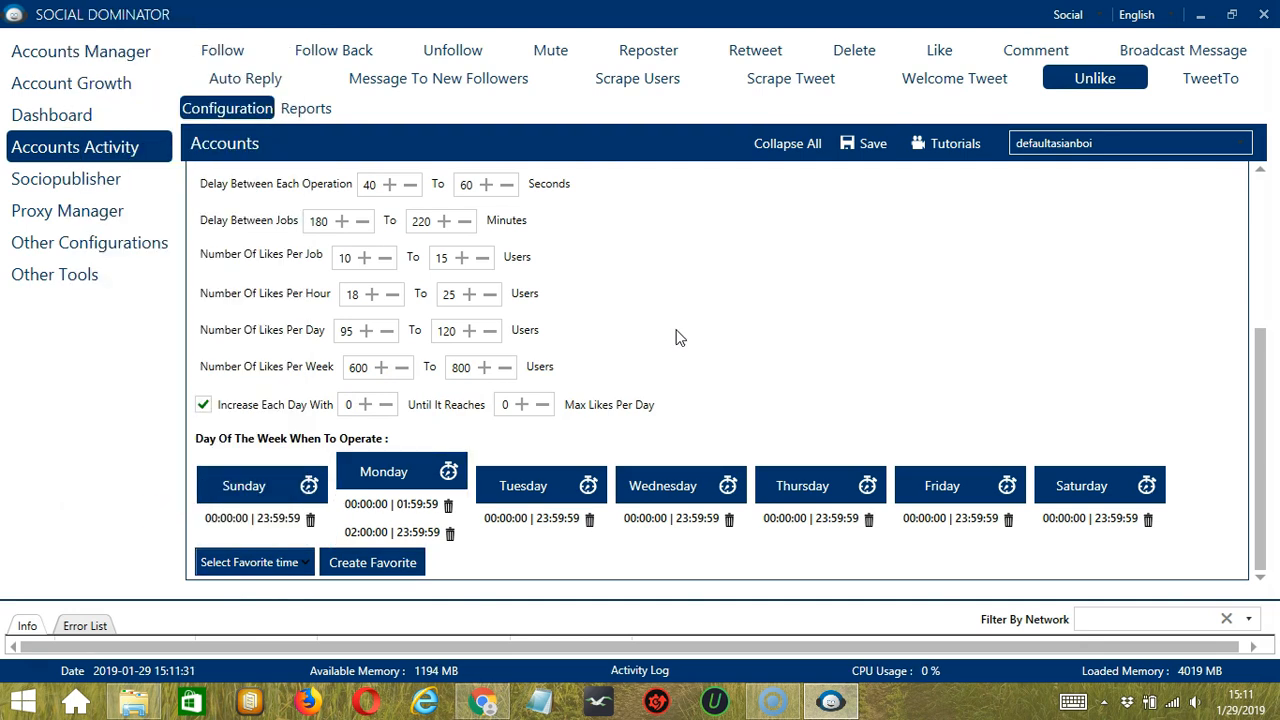
pyautogui.moveTo(1264, 184)
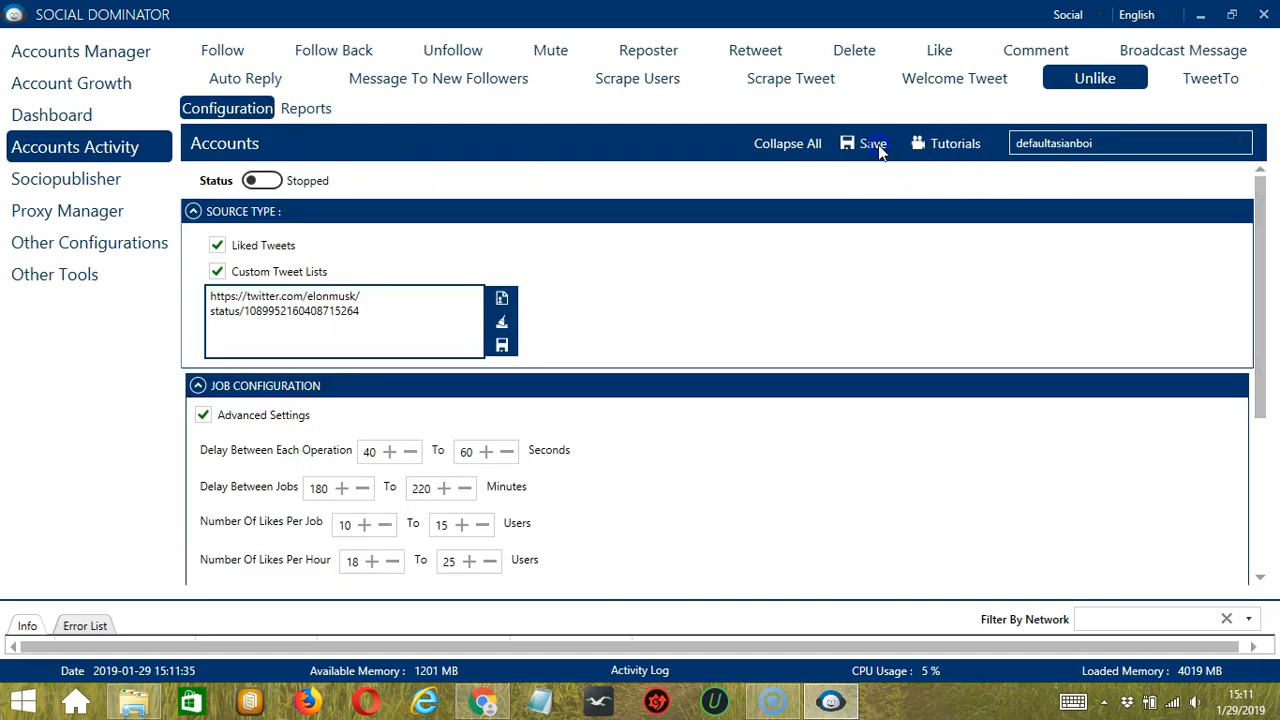
# - Save the Unlike configuration, confirm the Success dialog, and set its status to Active
pyautogui.click(872, 144)
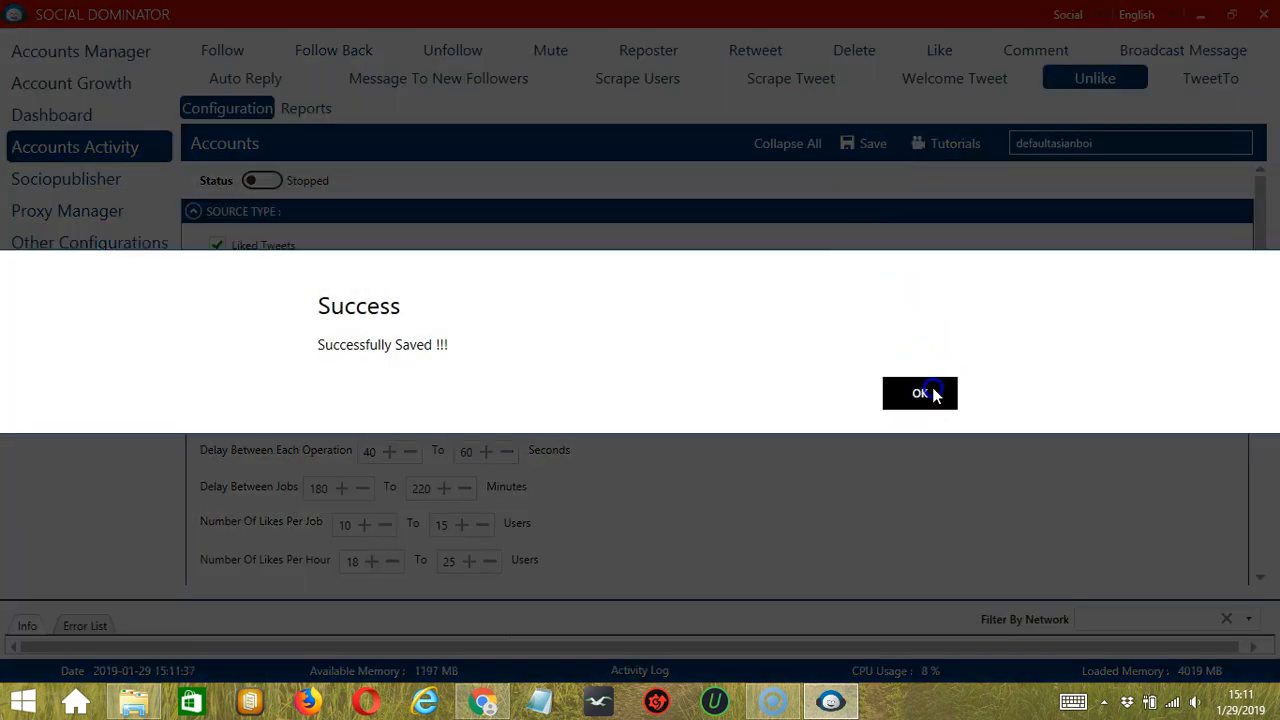
pyautogui.click(920, 392)
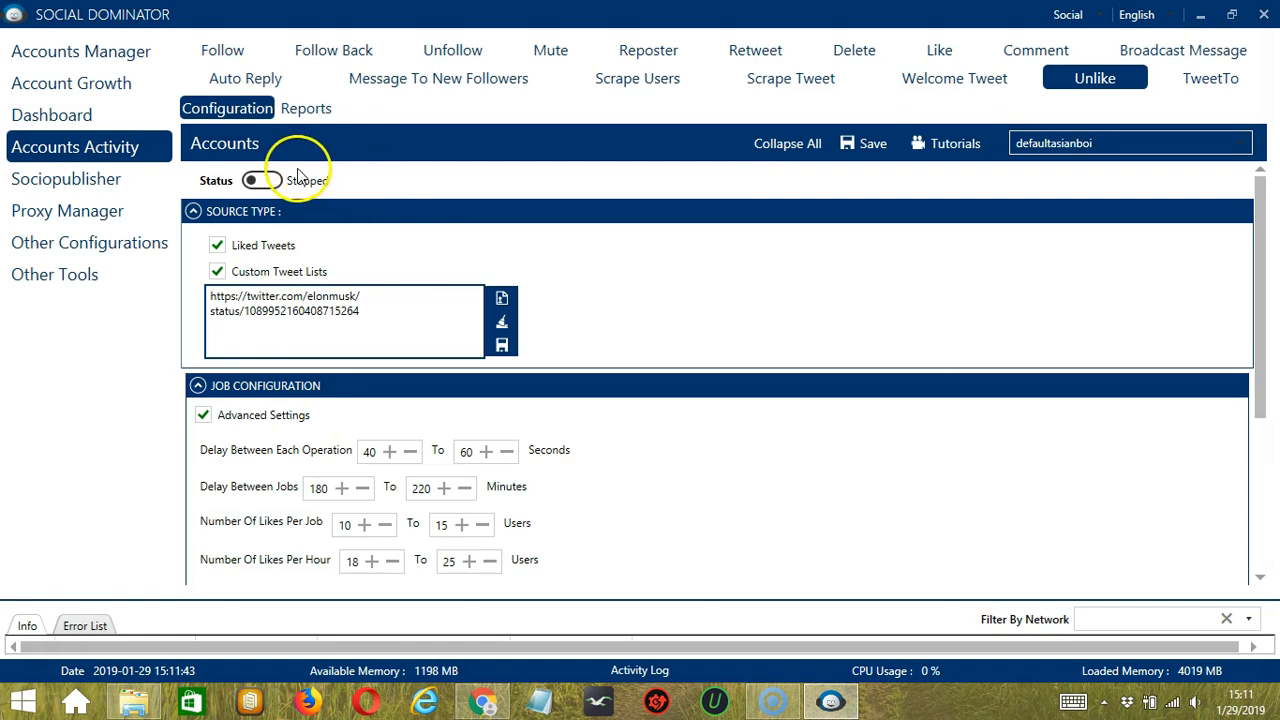
pyautogui.click(260, 180)
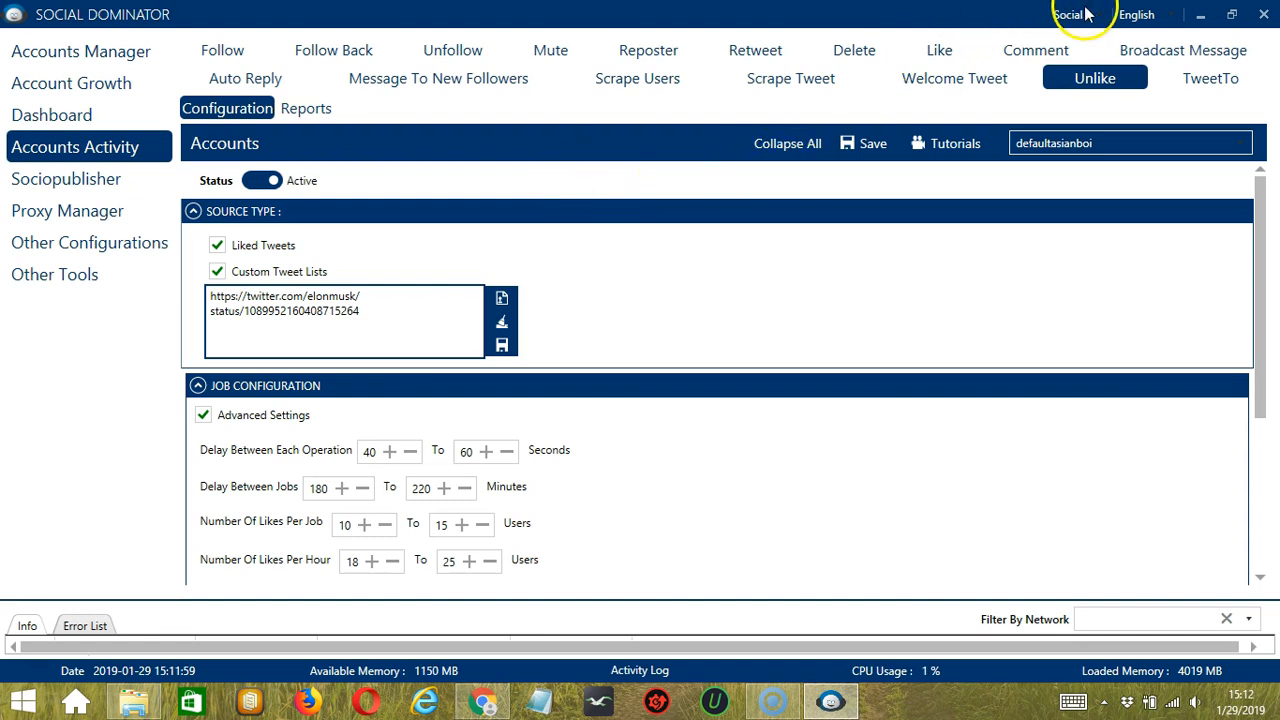
# - Choose Twitter in the Social network dropdown to enter the Twitter Dominator view
pyautogui.click(1068, 14)
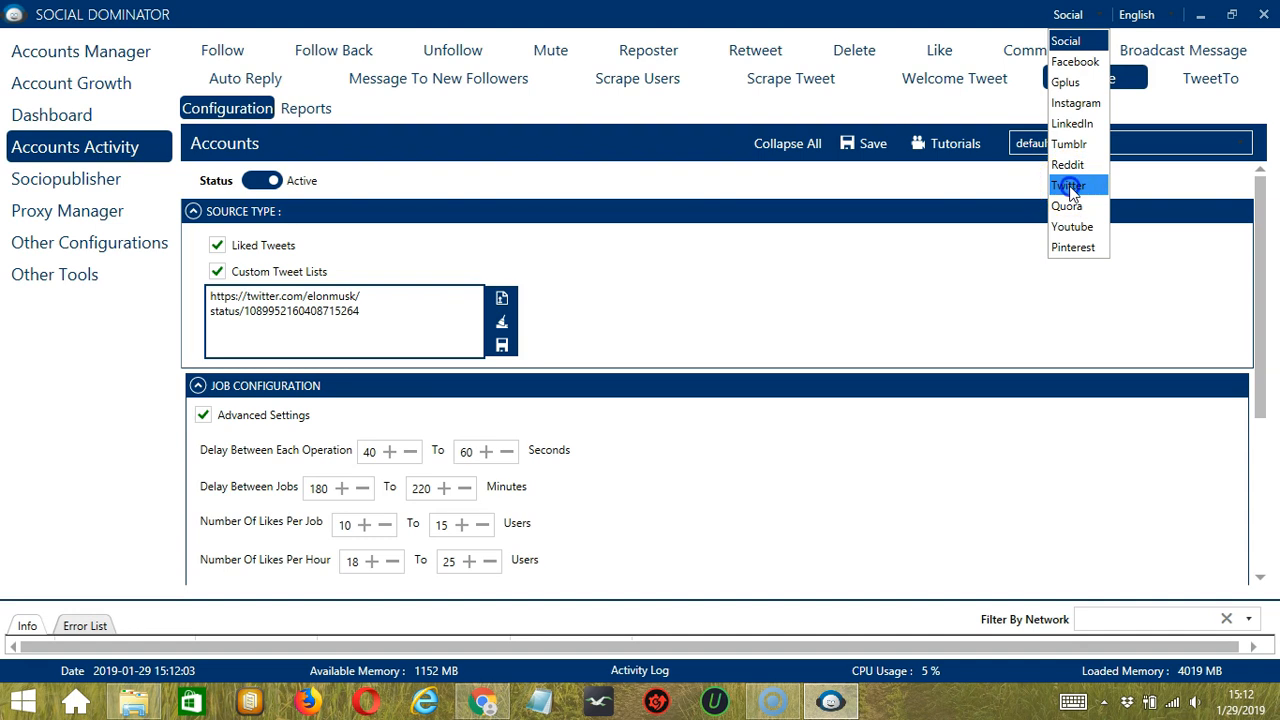
pyautogui.click(1068, 184)
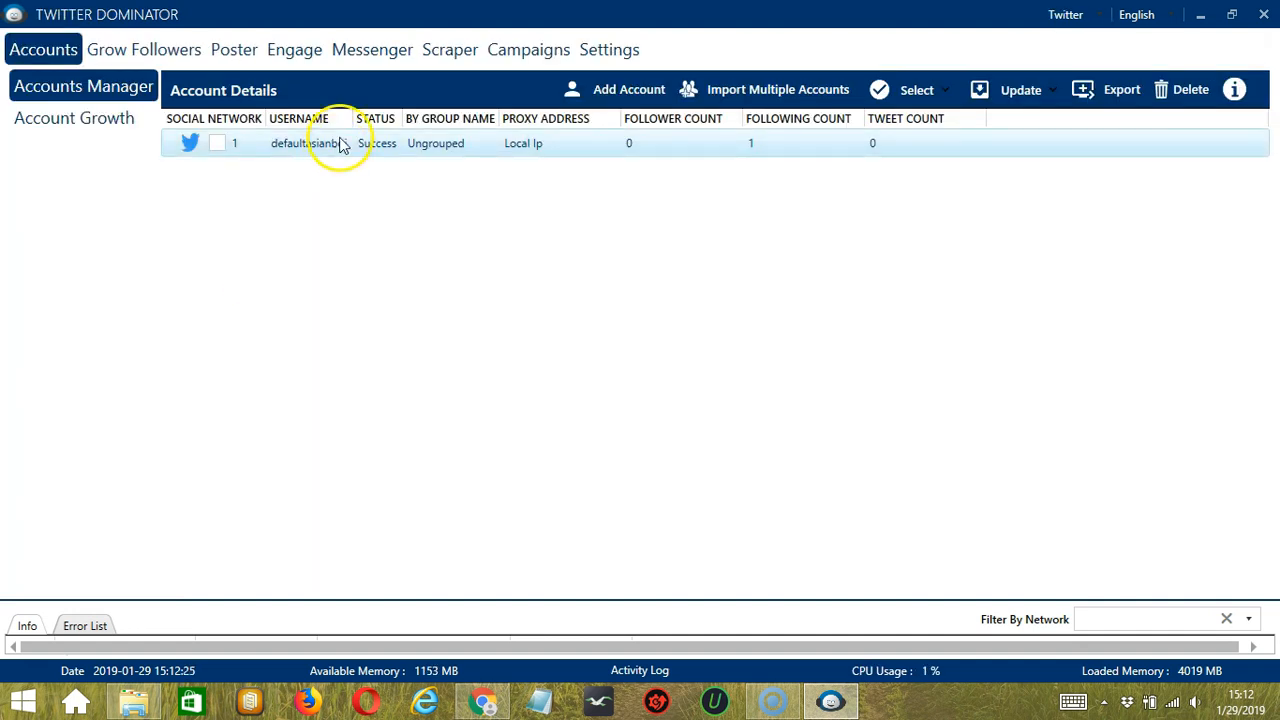
# - Start an Unlike campaign under Engage with Liked Tweets as its source type
pyautogui.click(294, 48)
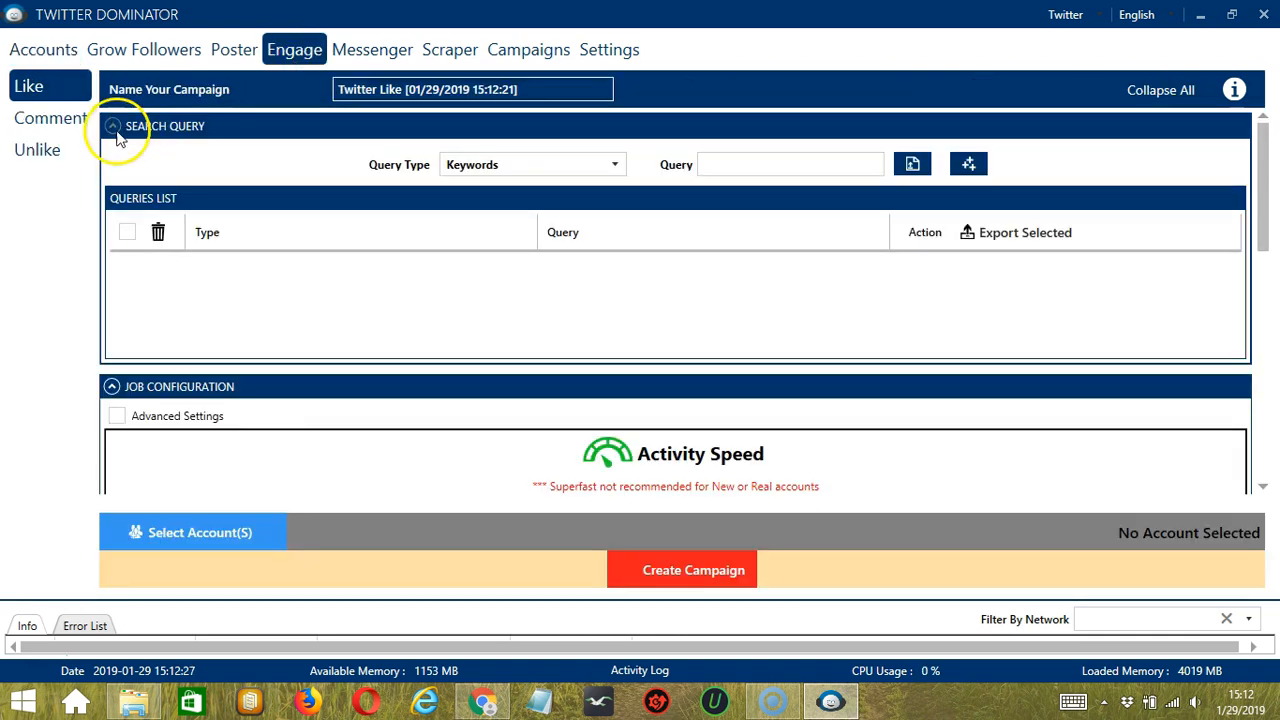
pyautogui.click(36, 150)
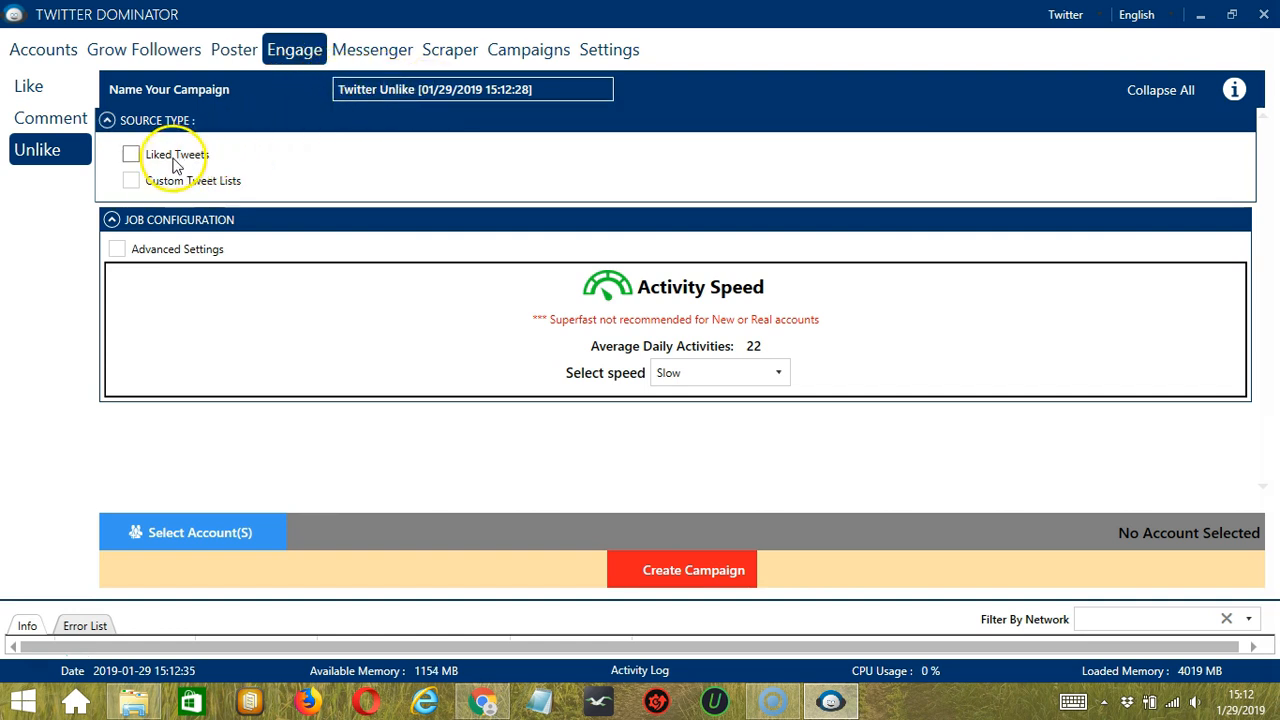
pyautogui.click(130, 154)
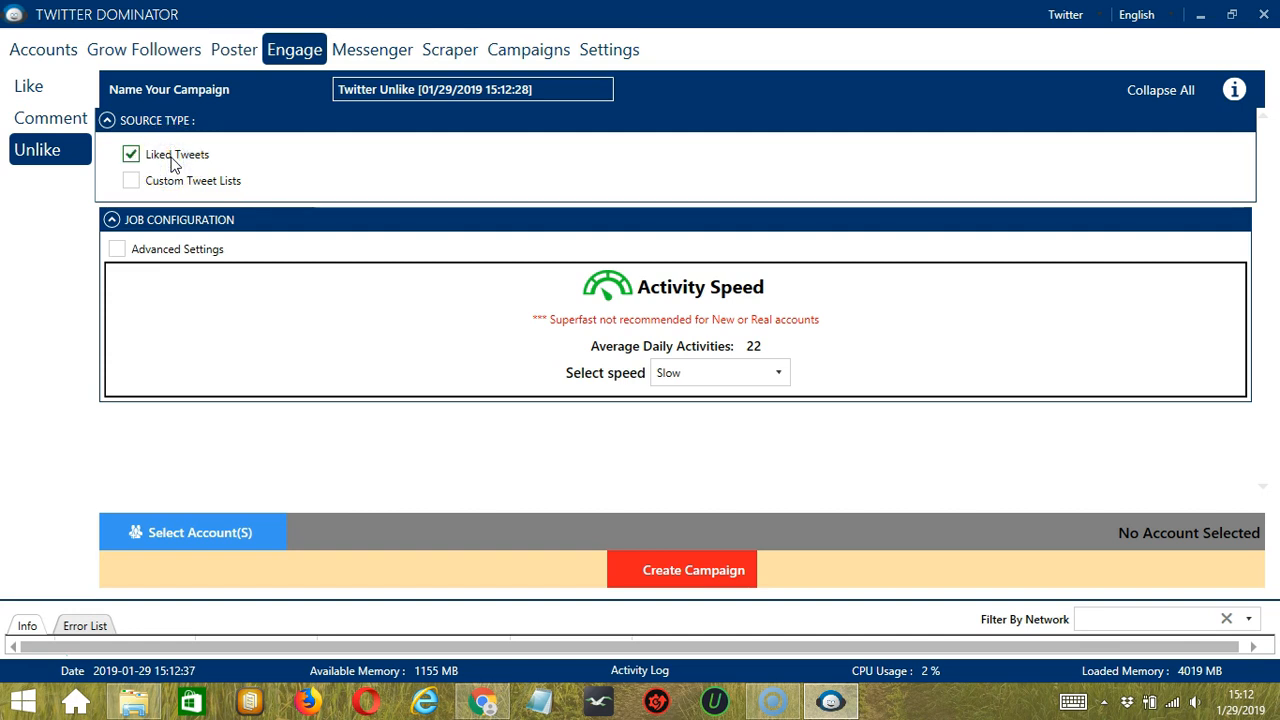
pyautogui.moveTo(532, 344)
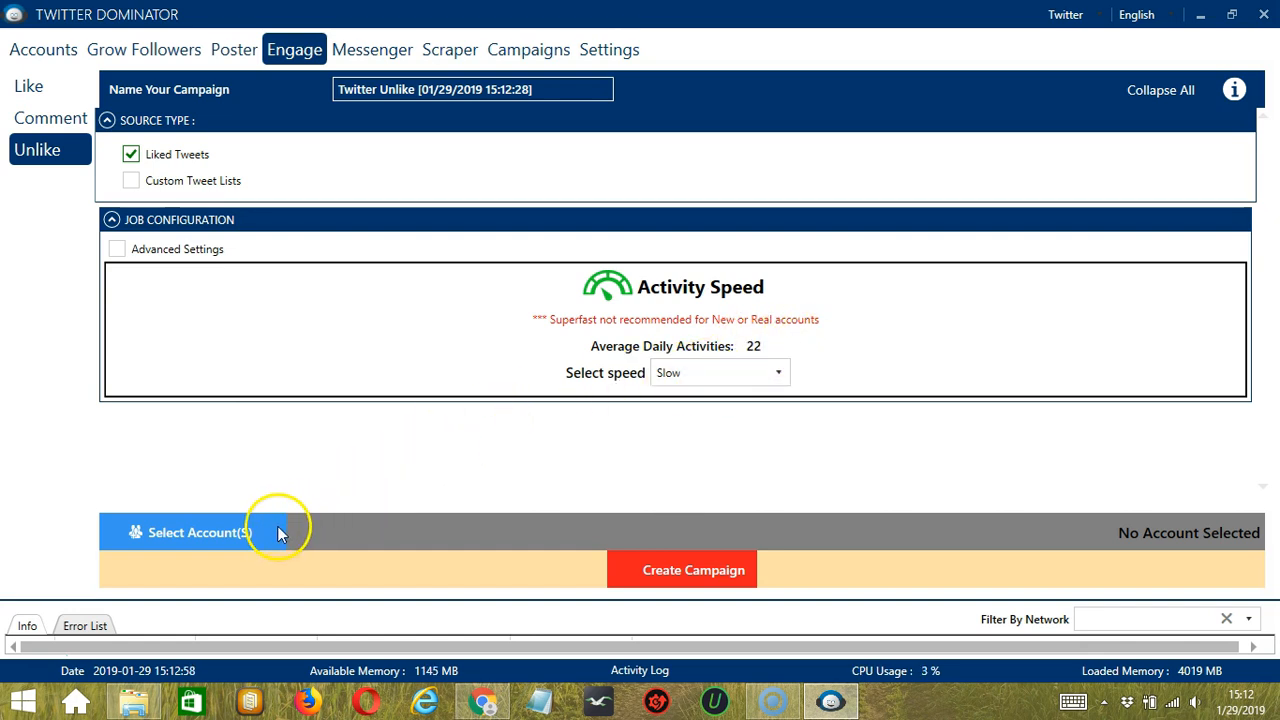
# - Choose and confirm the account that will run the Unlike campaign
pyautogui.click(198, 532)
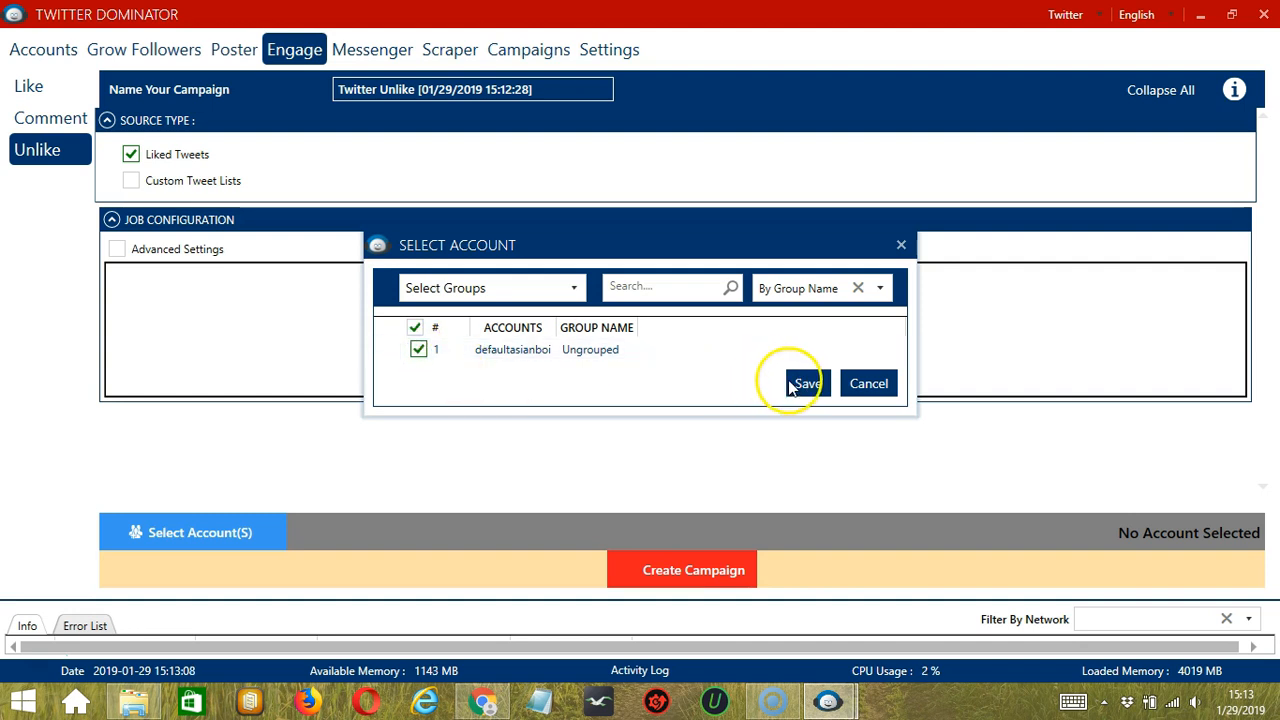
pyautogui.click(806, 383)
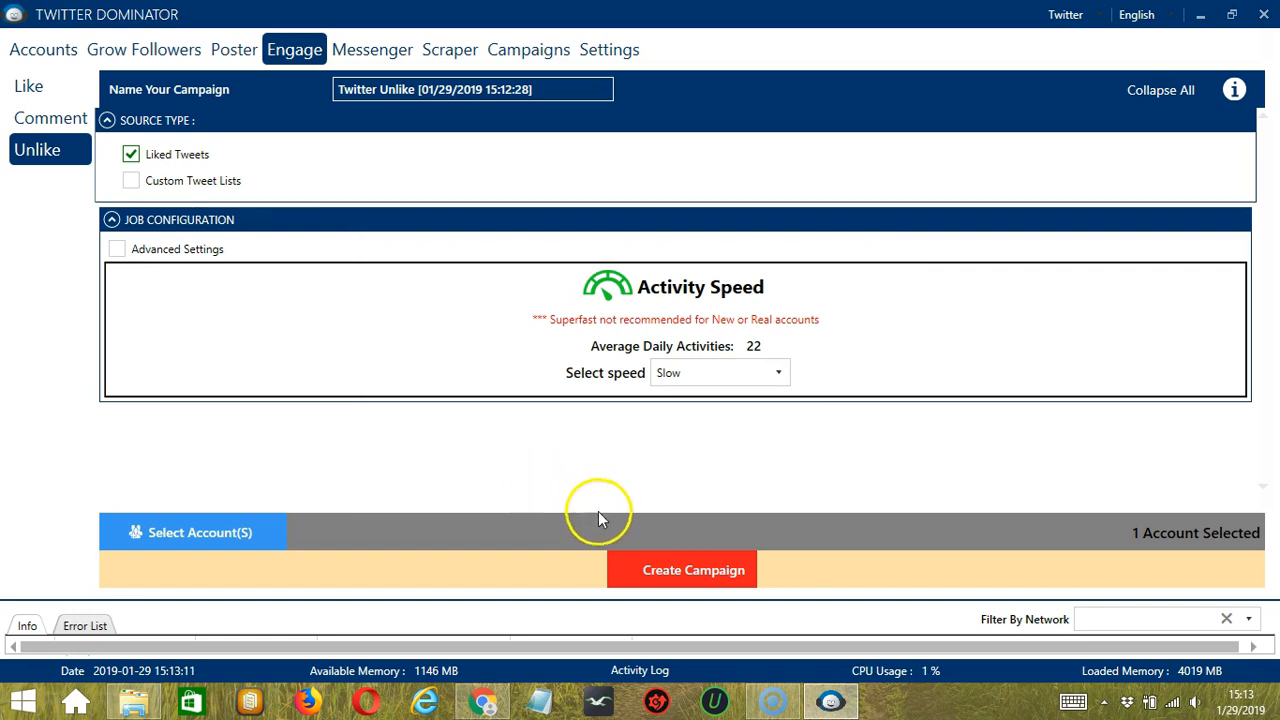
# - Create the Twitter Unlike campaign, overriding the account's earlier Unlike settings in the warning
pyautogui.click(680, 568)
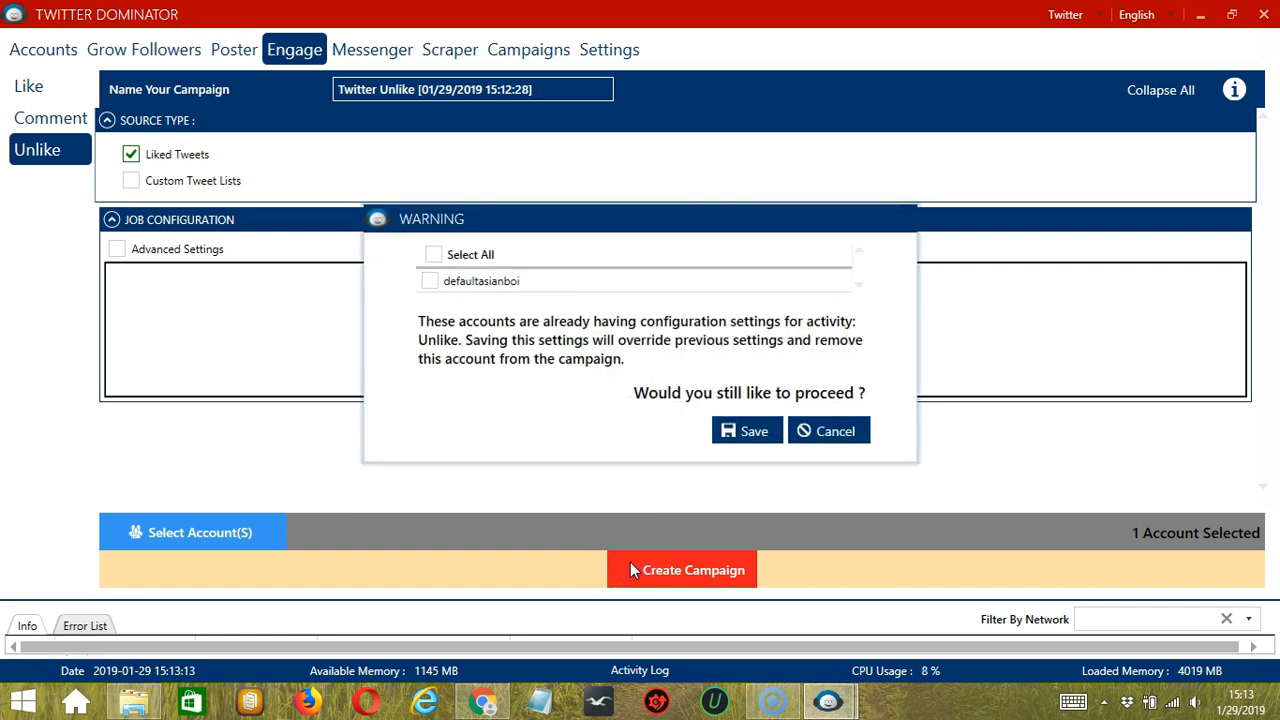
pyautogui.click(430, 280)
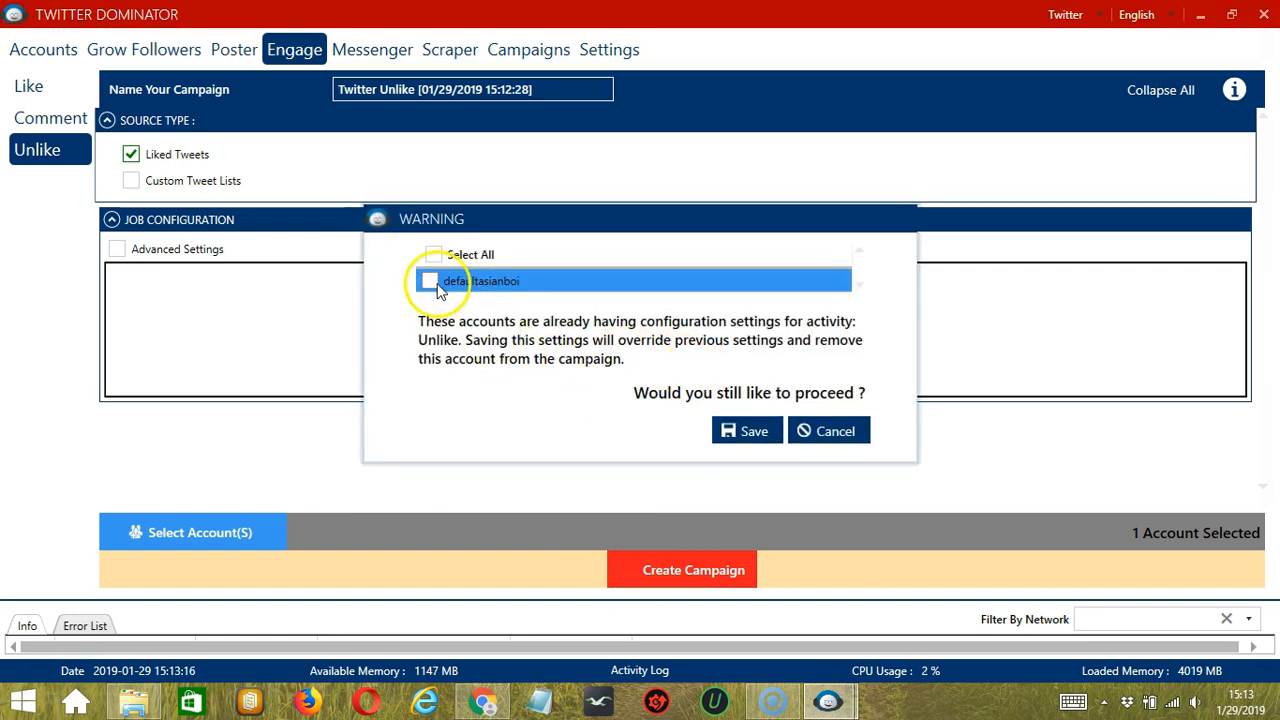
pyautogui.click(430, 280)
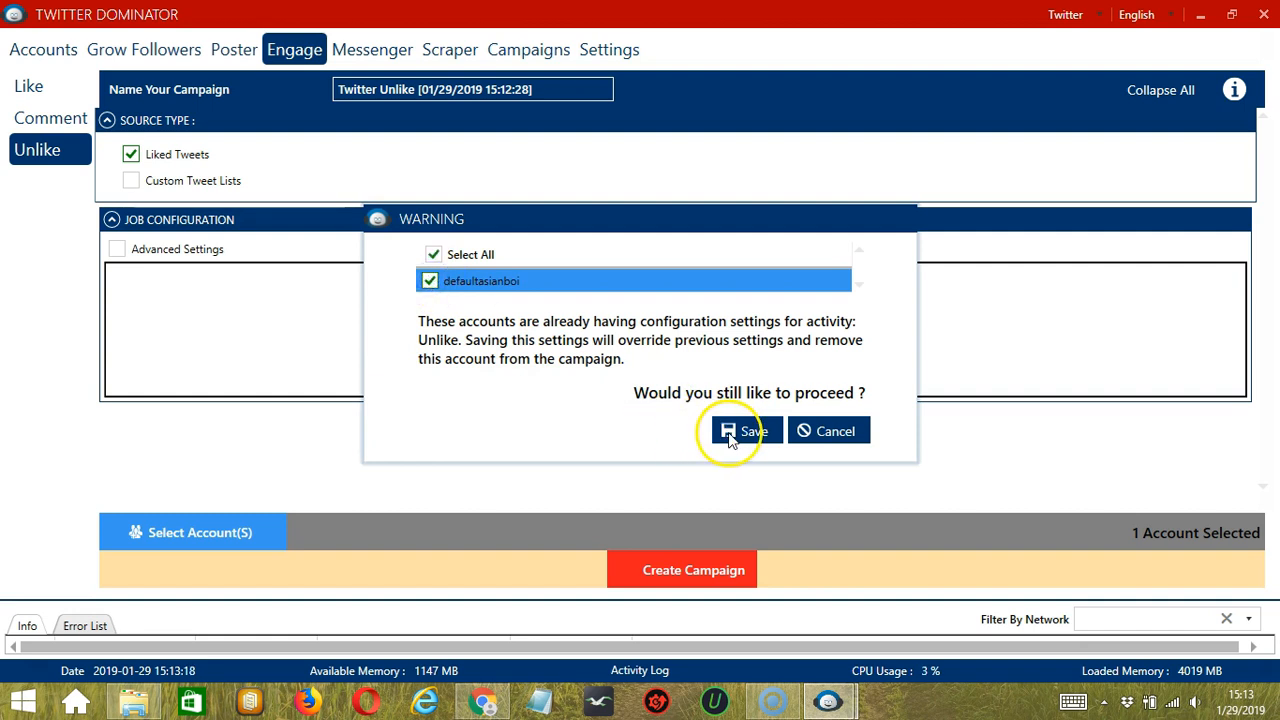
pyautogui.click(744, 432)
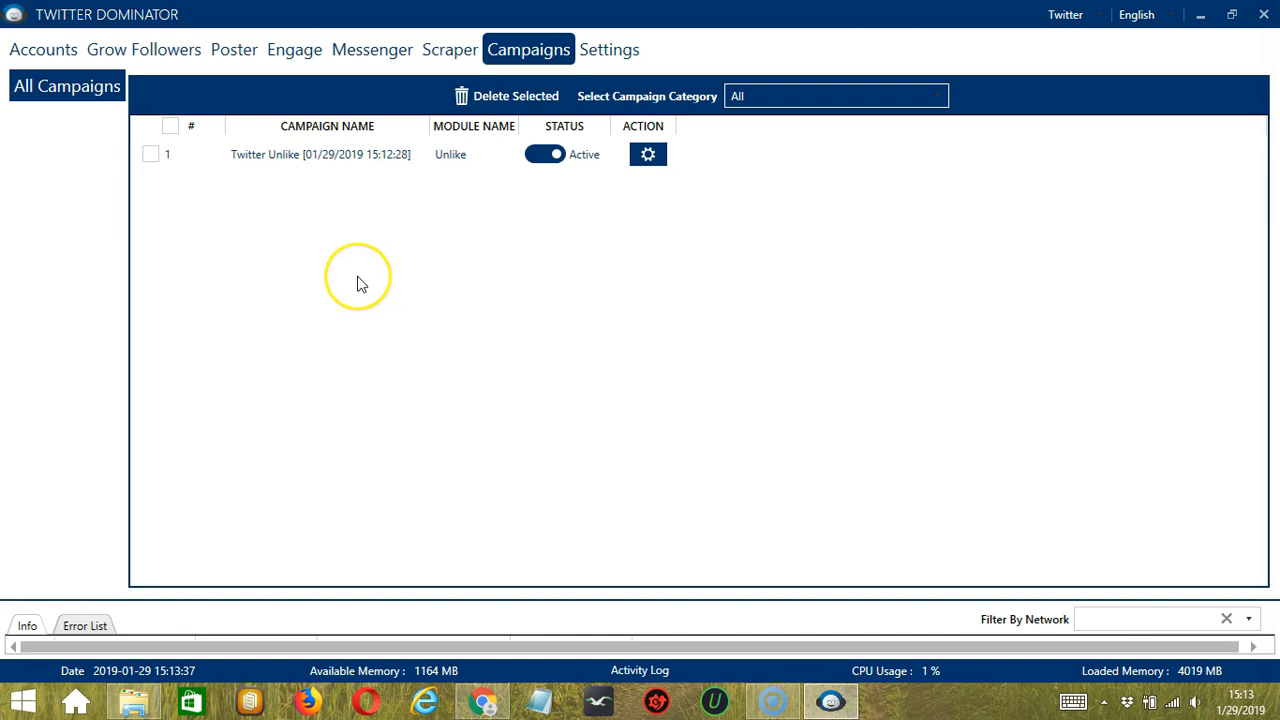
pyautogui.moveTo(322, 234)
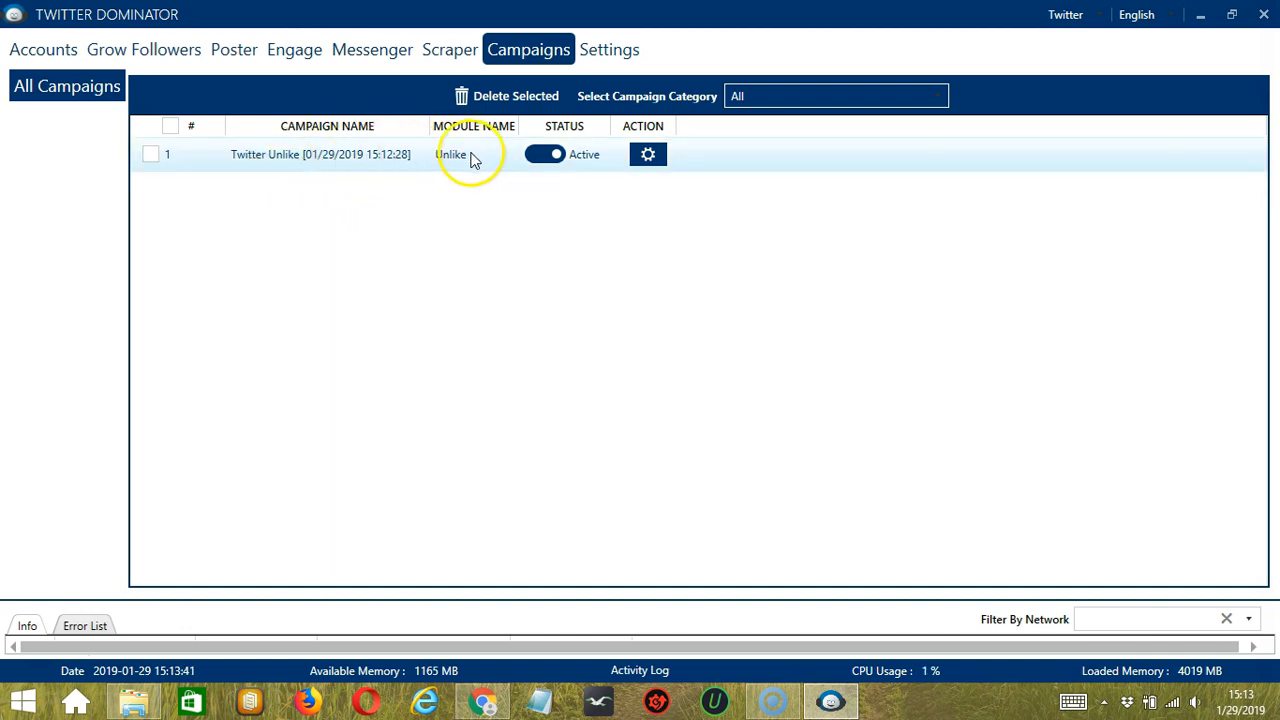
# - Pause the Twitter Unlike campaign and choose Duplicate Campaign from its Action menu
pyautogui.click(544, 154)
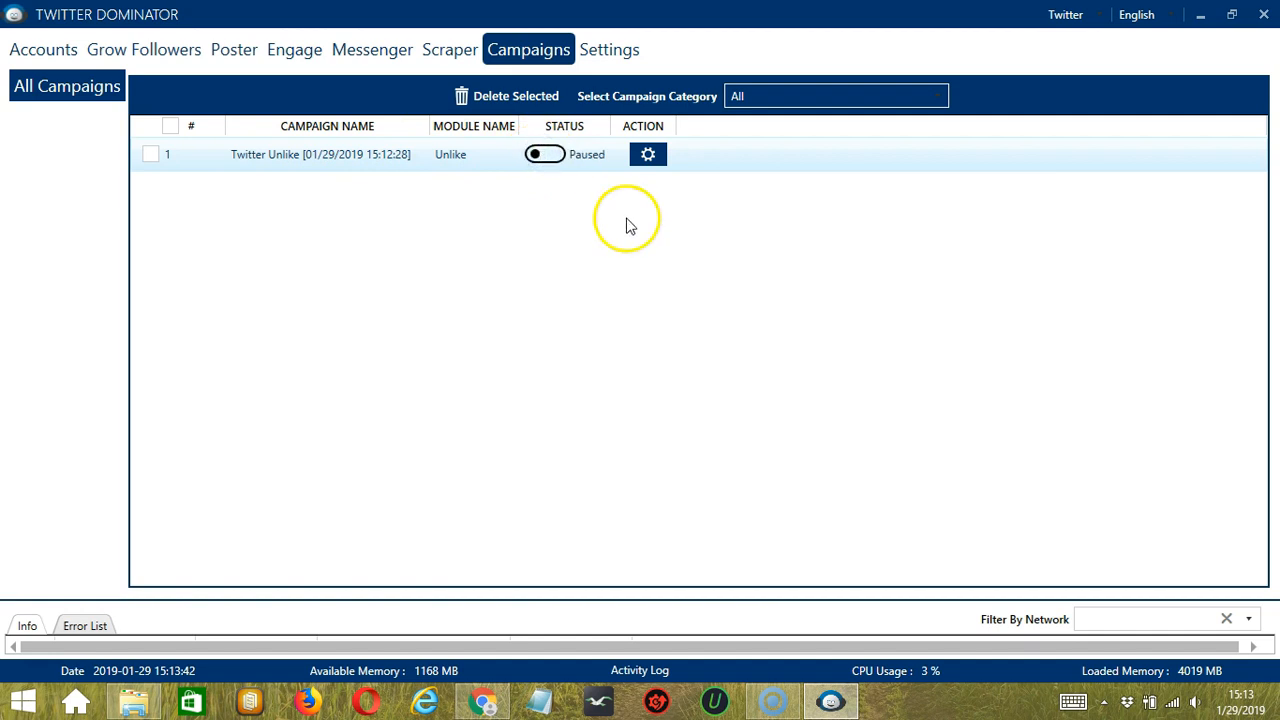
pyautogui.click(648, 154)
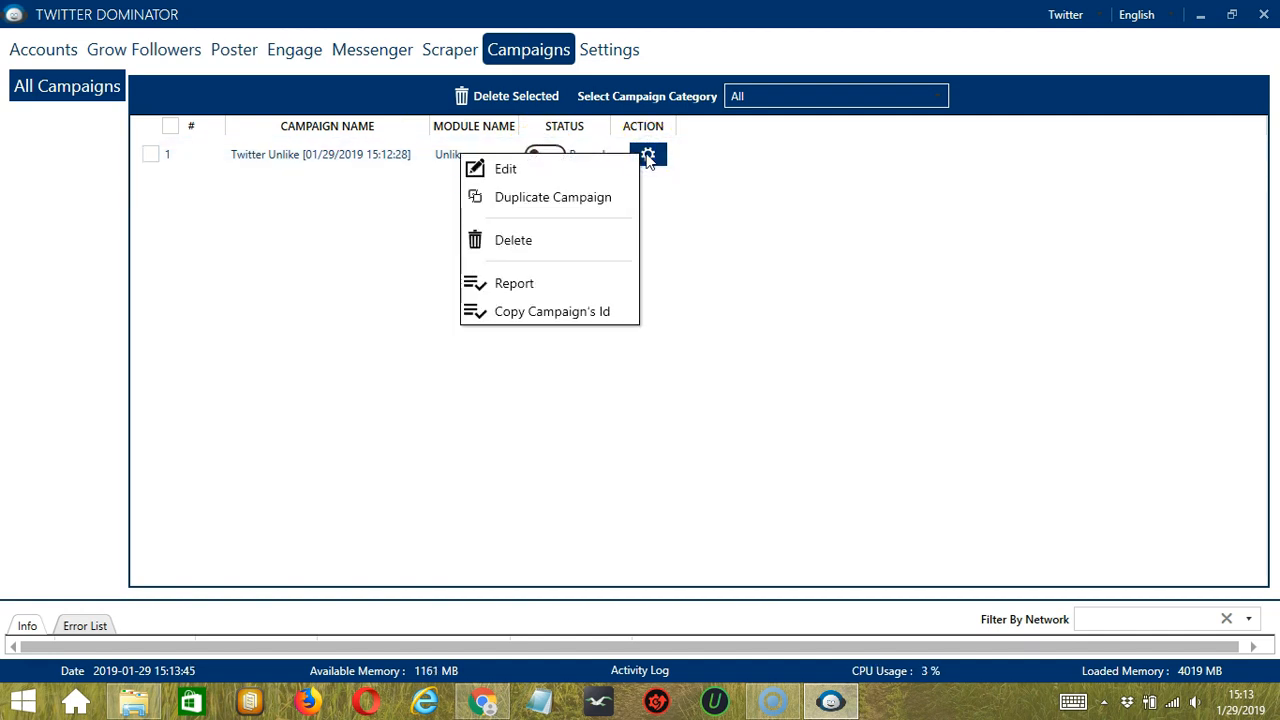
pyautogui.moveTo(564, 198)
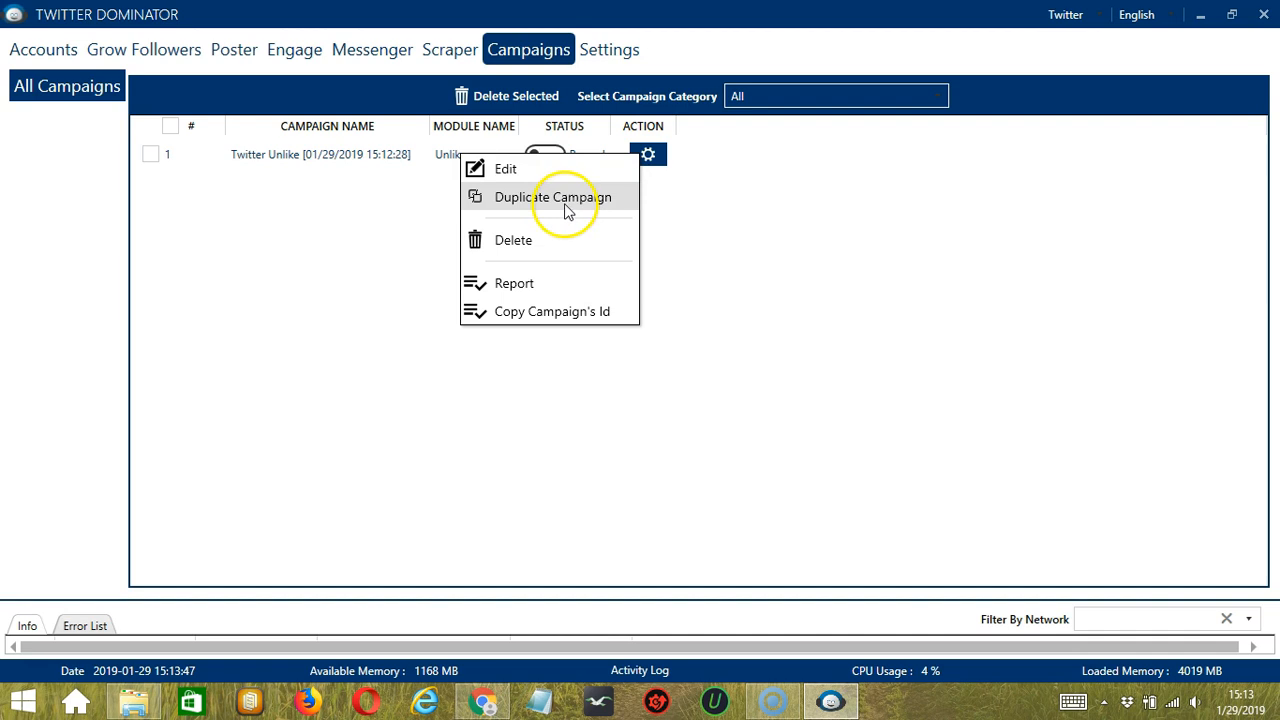
pyautogui.click(552, 198)
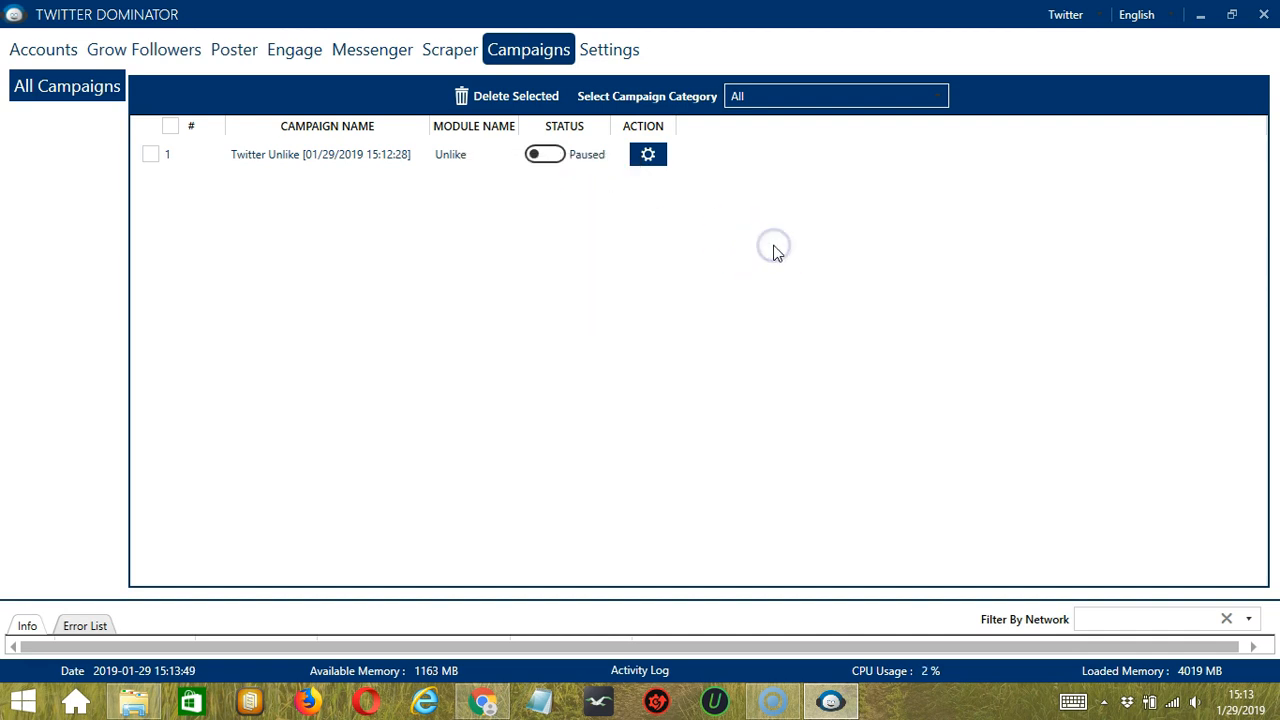